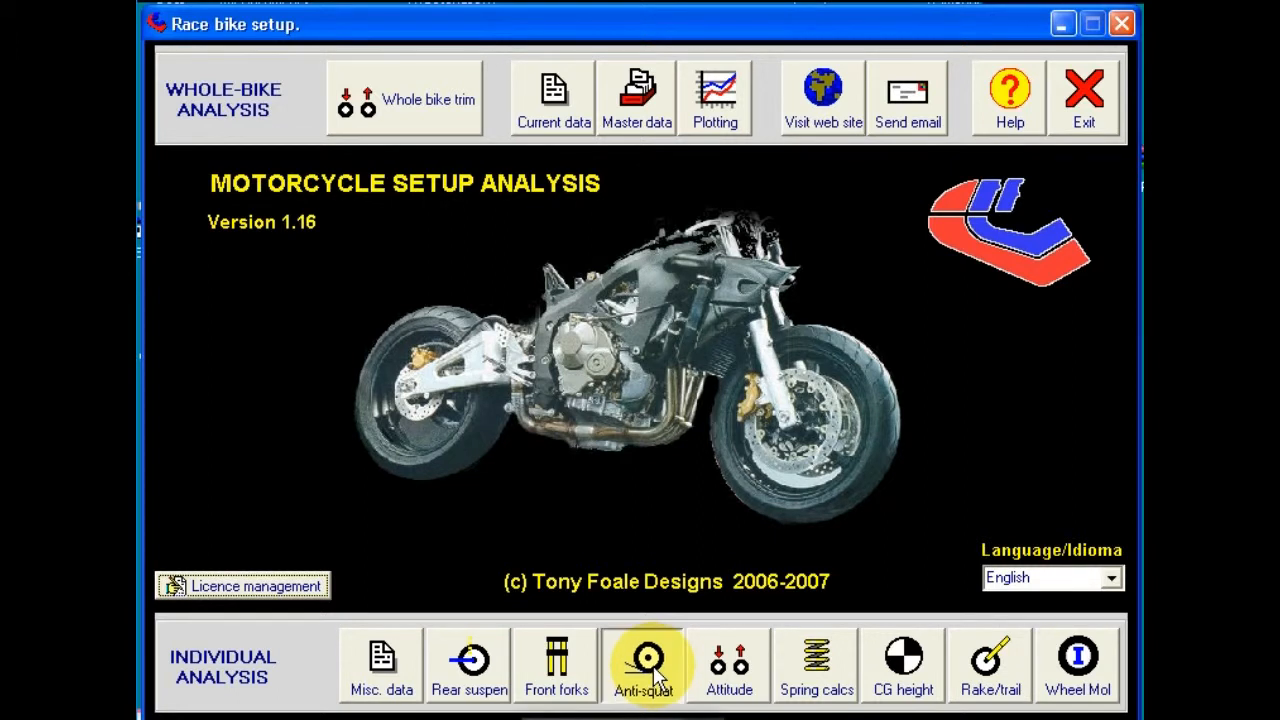
- Open the Anti-squat calculation window from Individual Analysis, showing default bike data
left_click(642, 665)
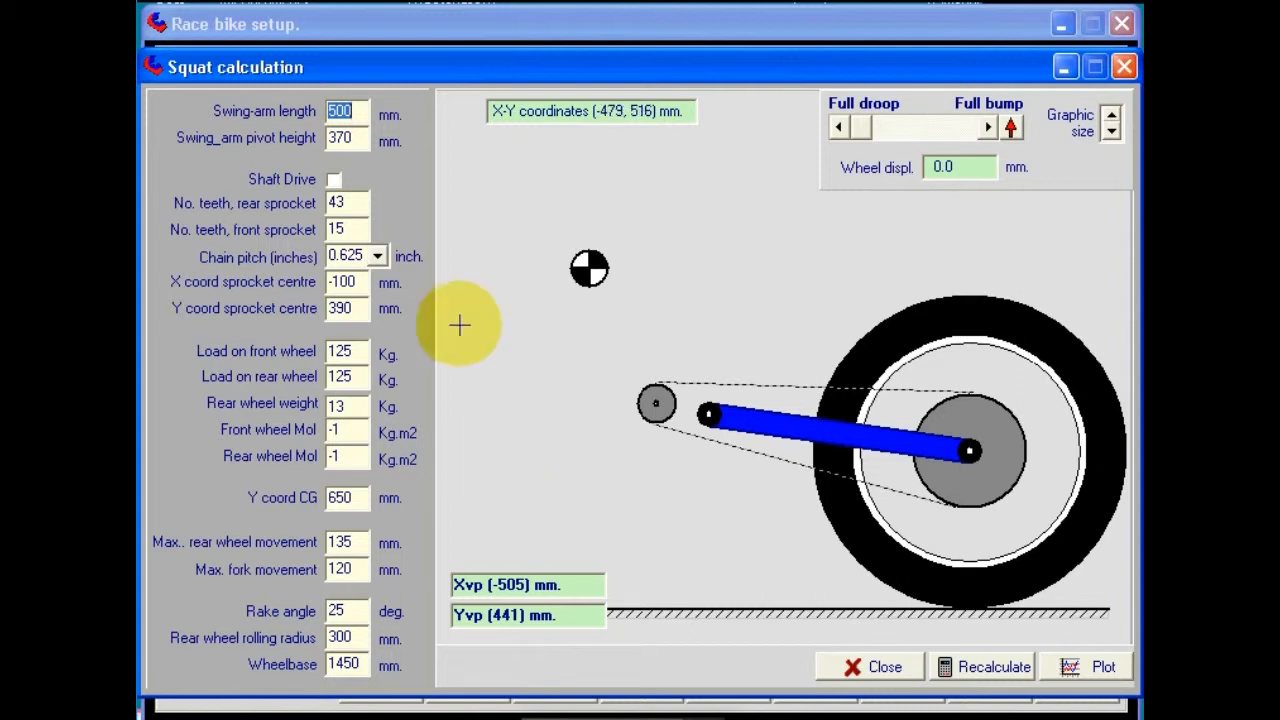
mouse_move(320, 675)
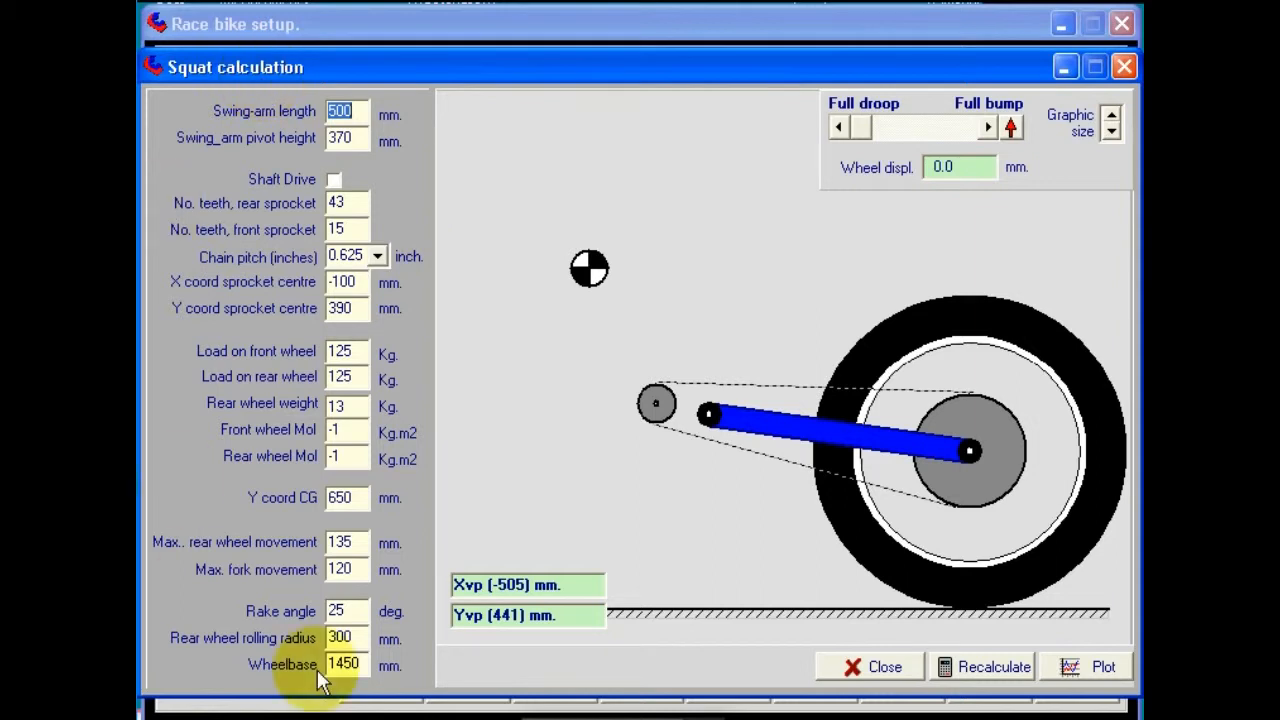
mouse_move(415, 155)
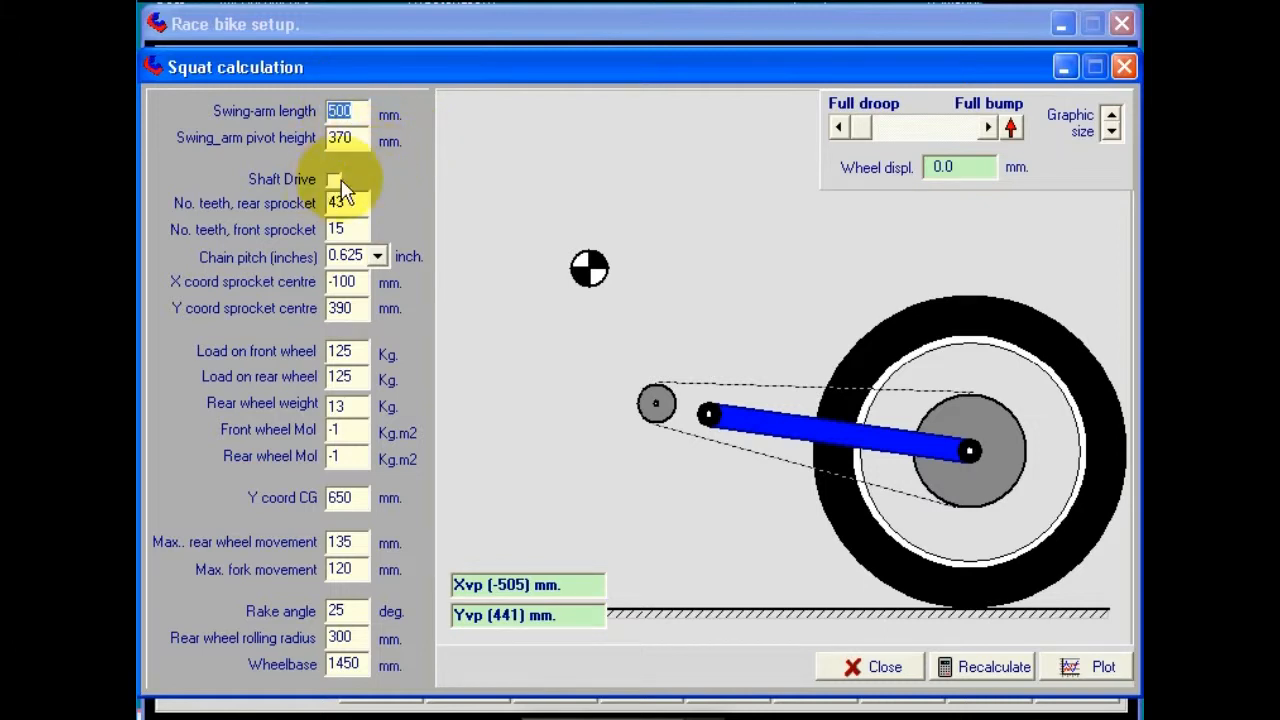
left_click(334, 179)
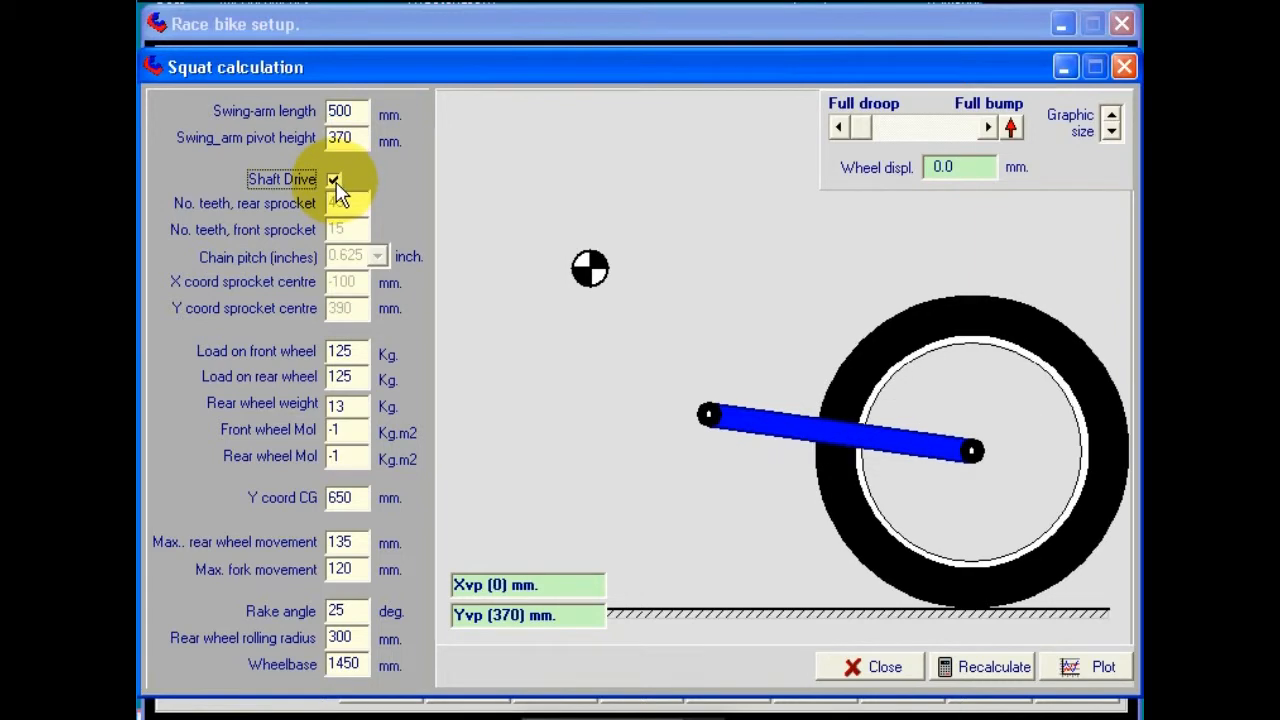
left_click(333, 179)
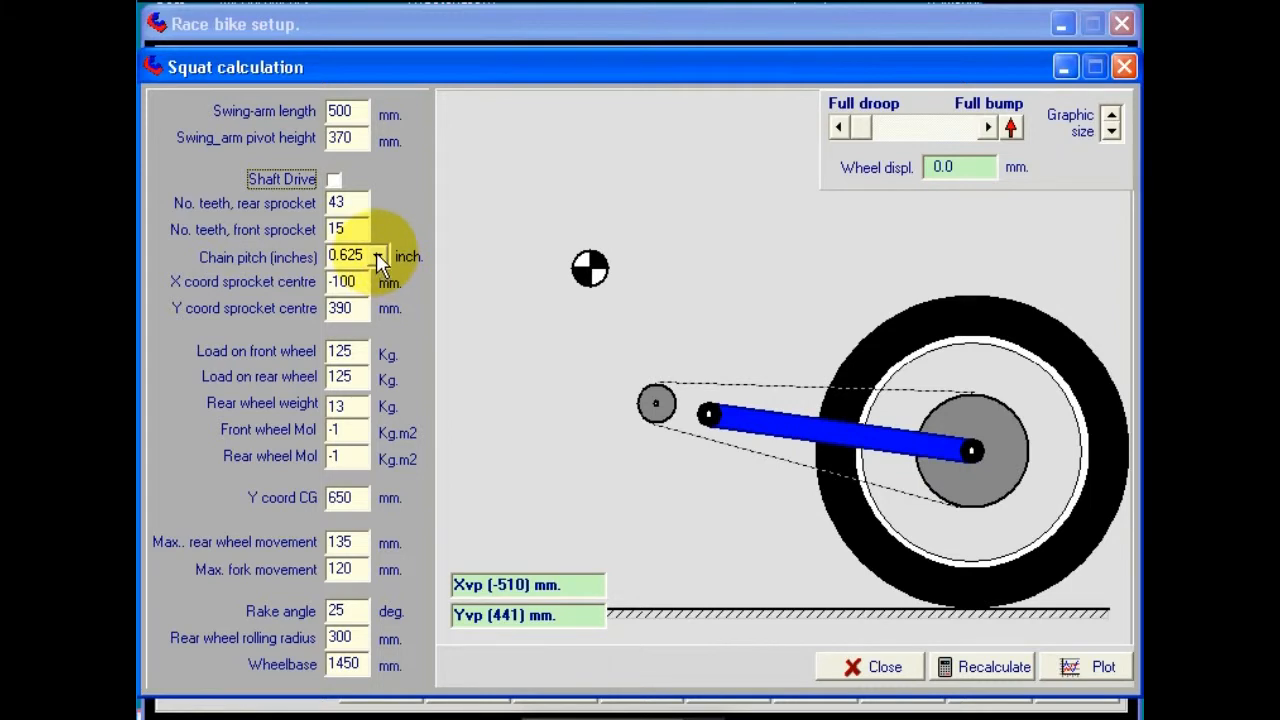
left_click(379, 256)
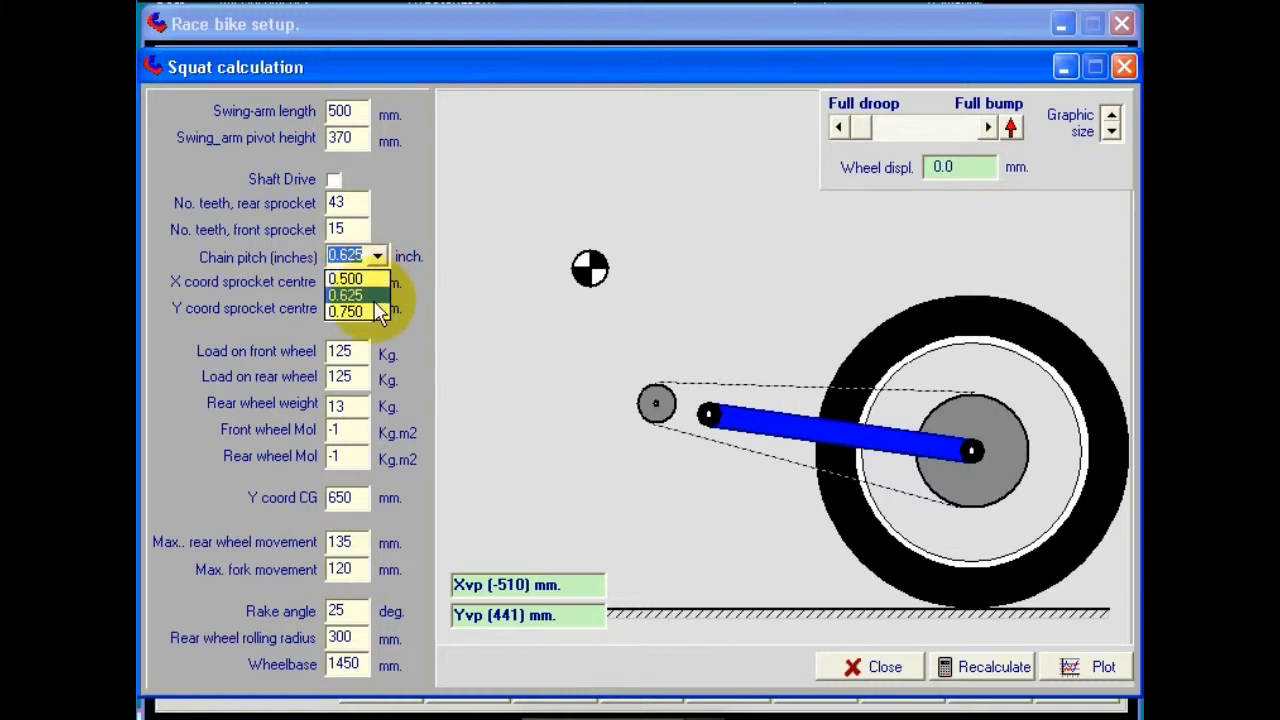
left_click(345, 294)
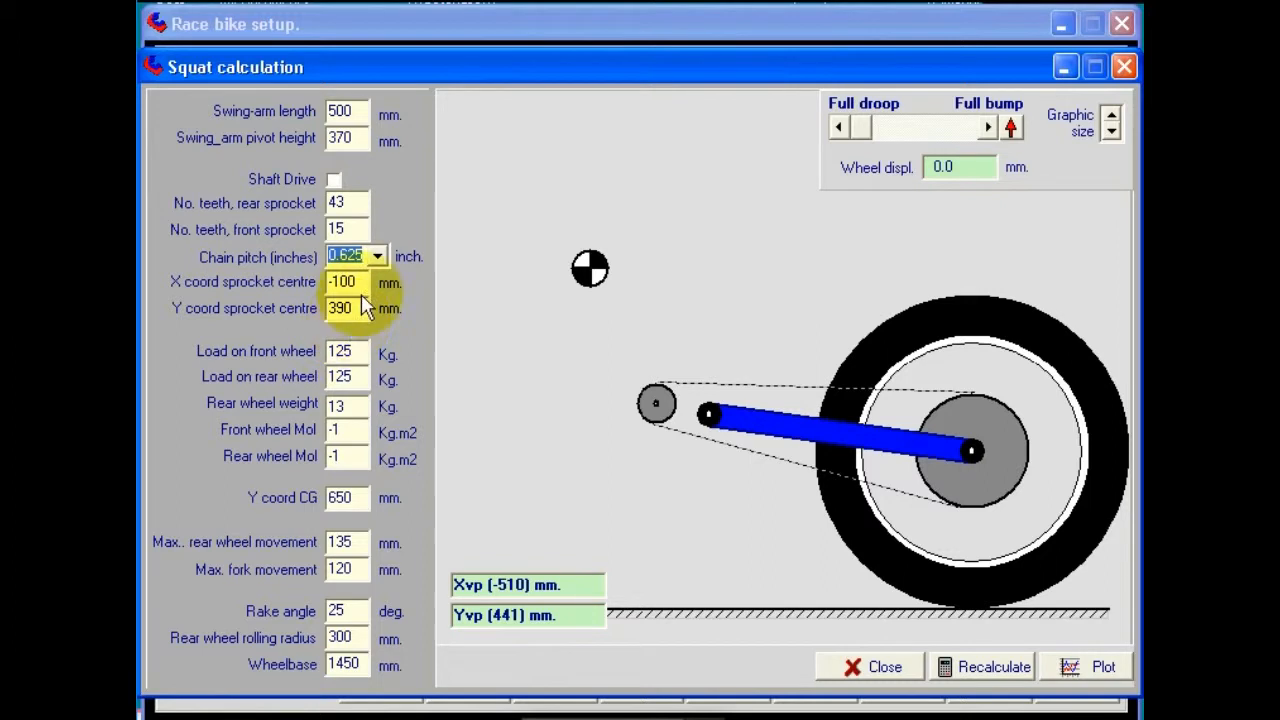
mouse_move(378, 330)
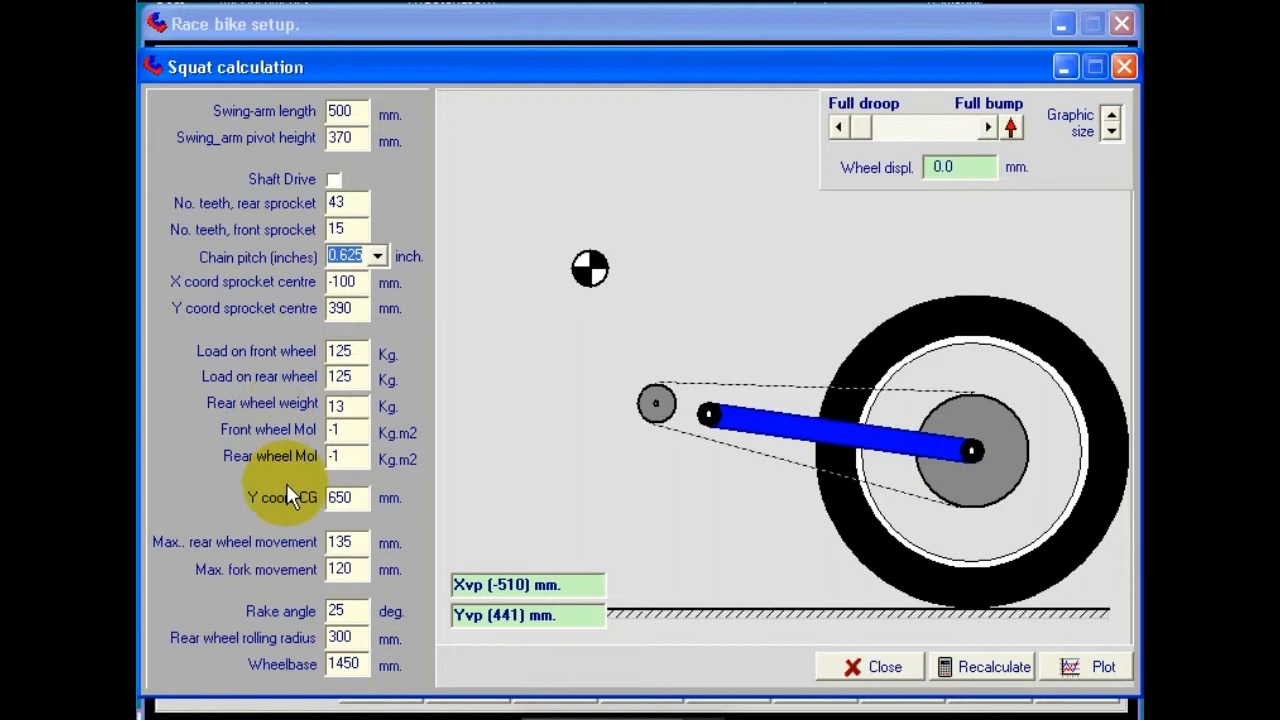
mouse_move(205, 437)
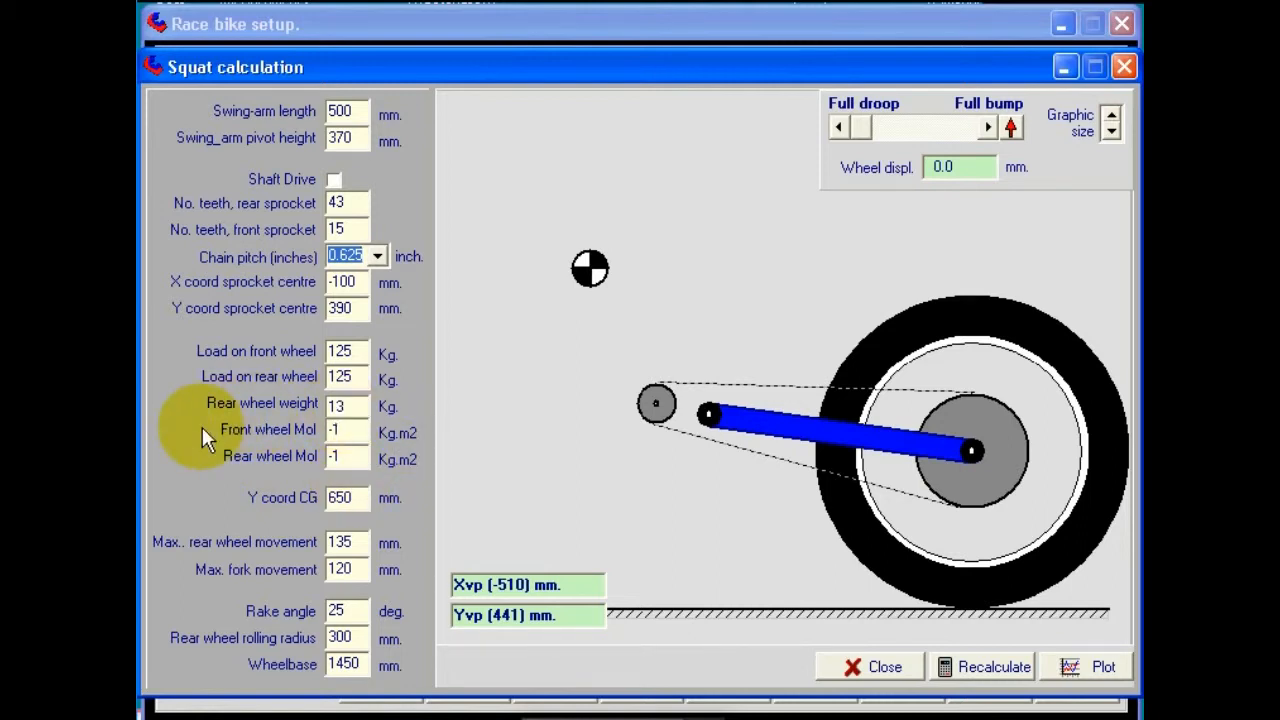
mouse_move(205, 452)
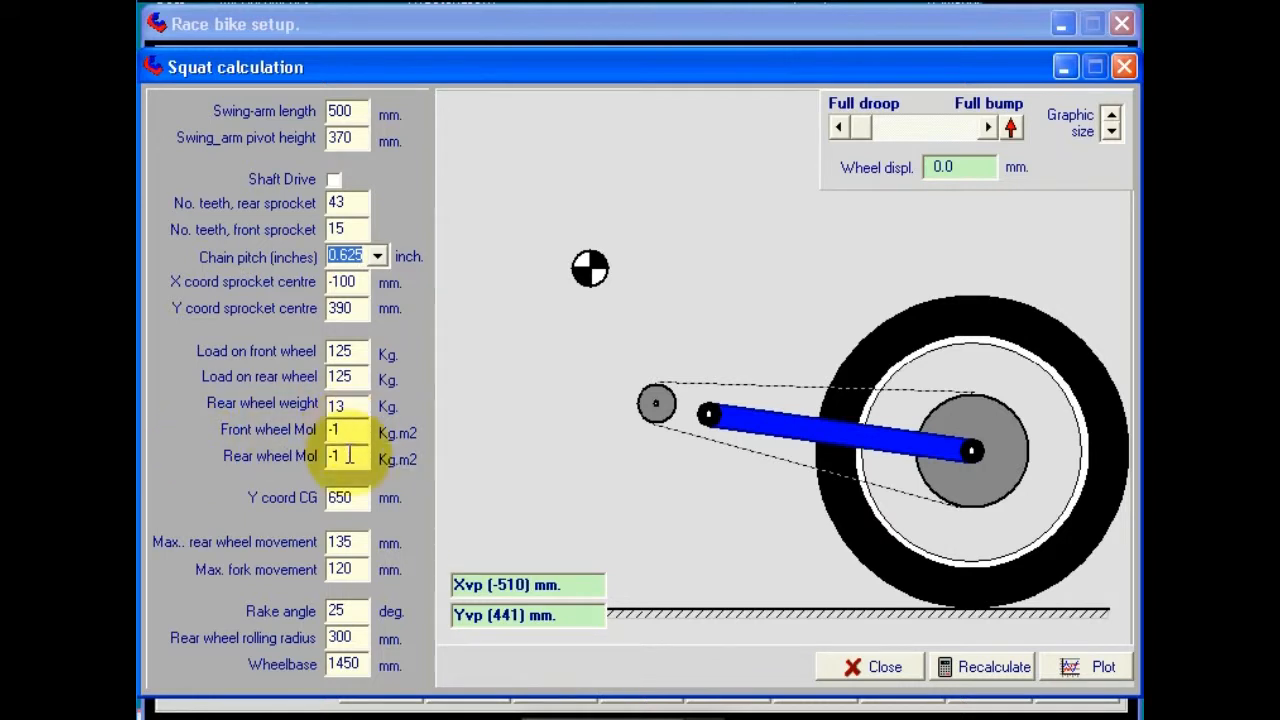
mouse_move(347, 458)
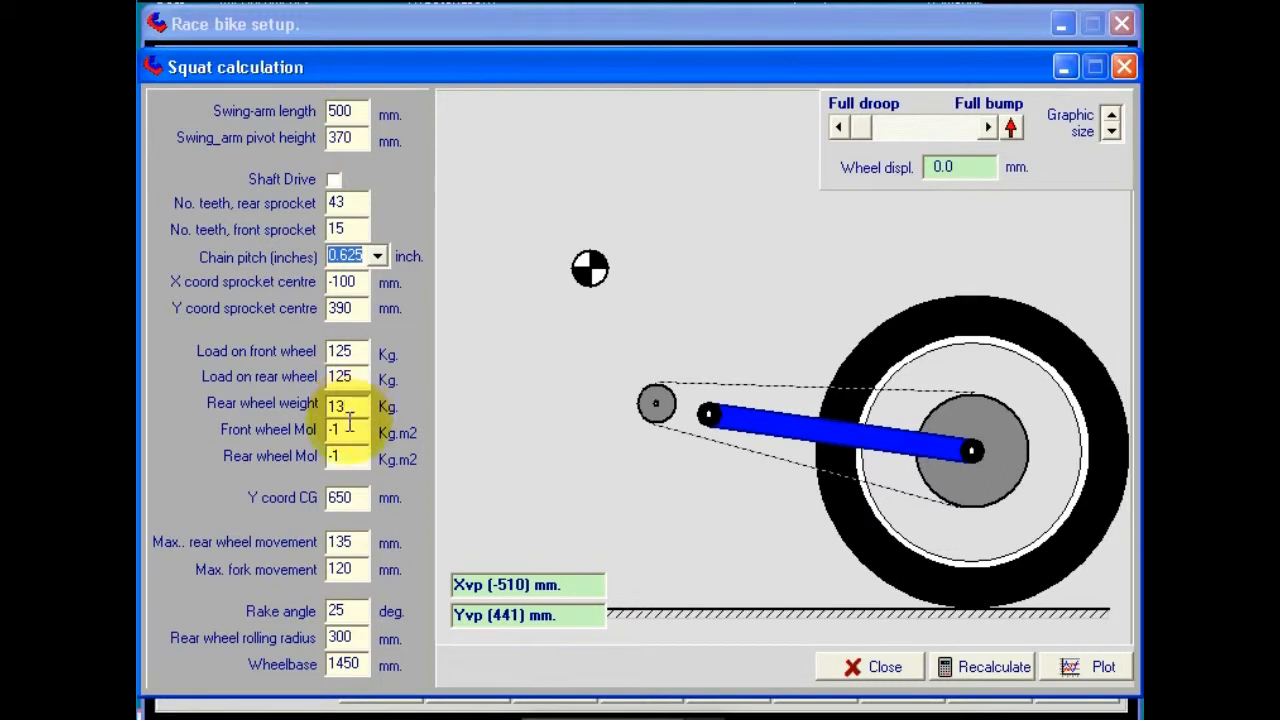
mouse_move(345, 456)
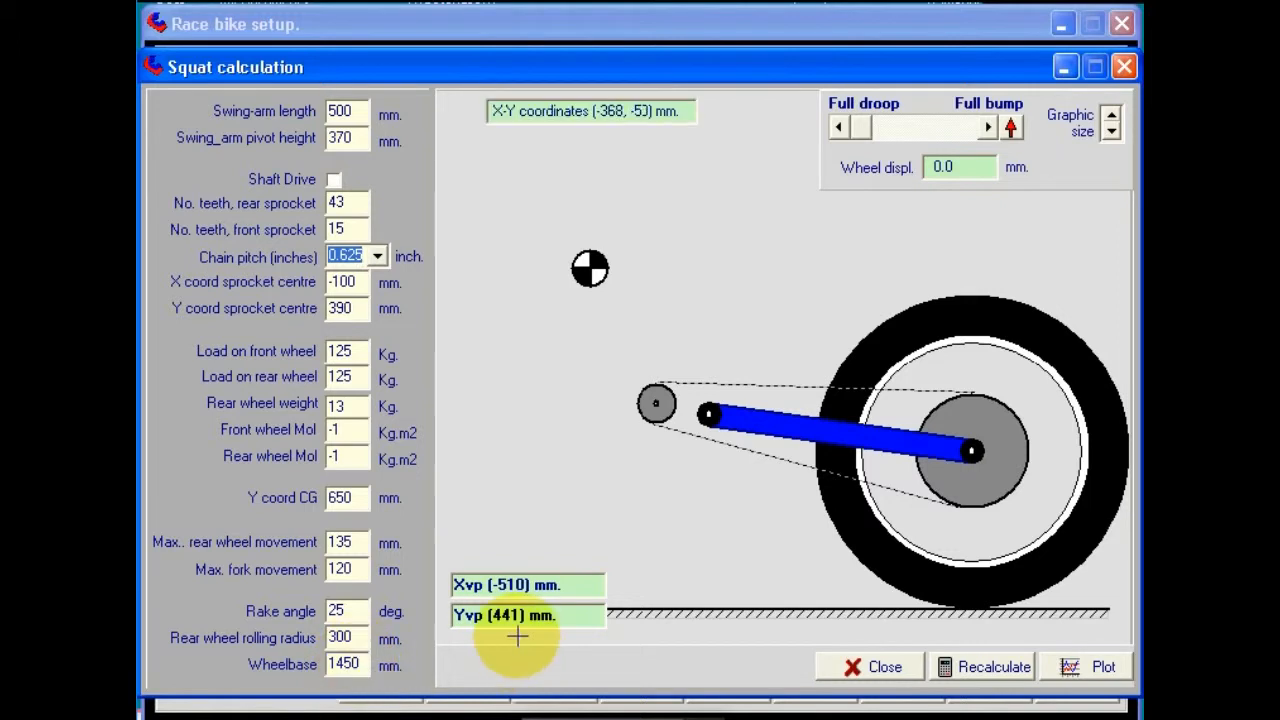
mouse_move(443, 622)
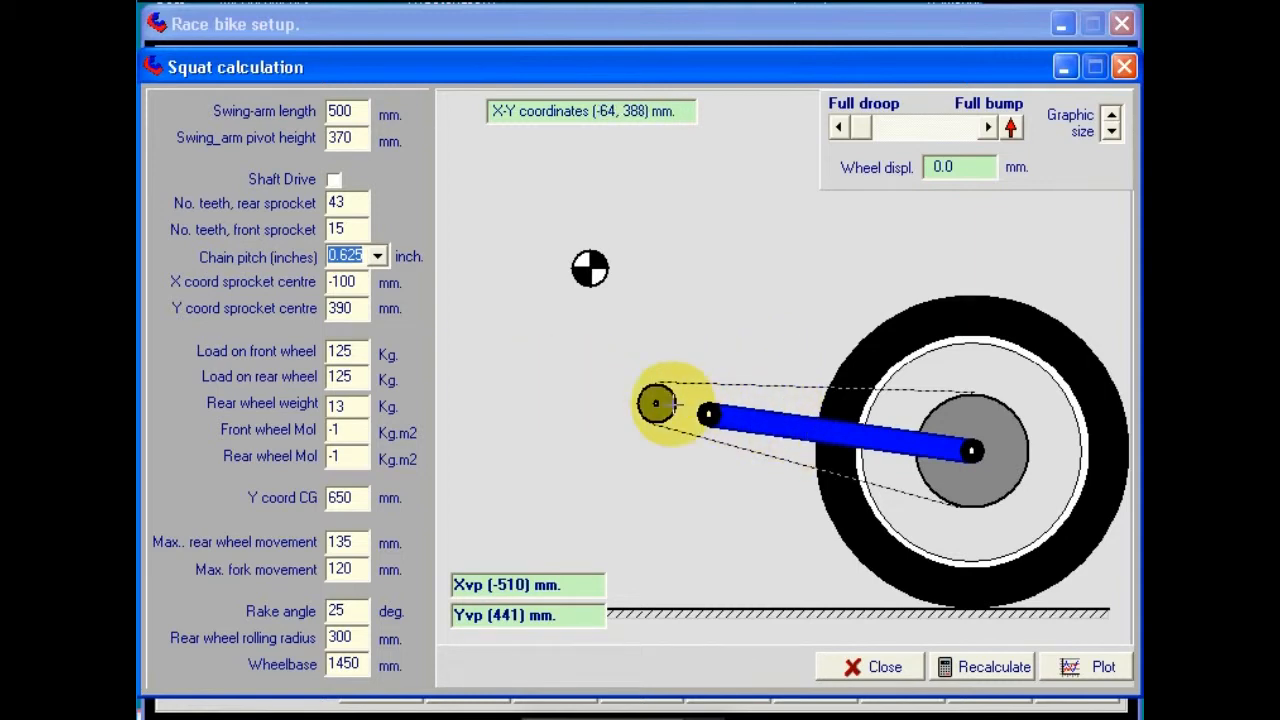
mouse_move(567, 375)
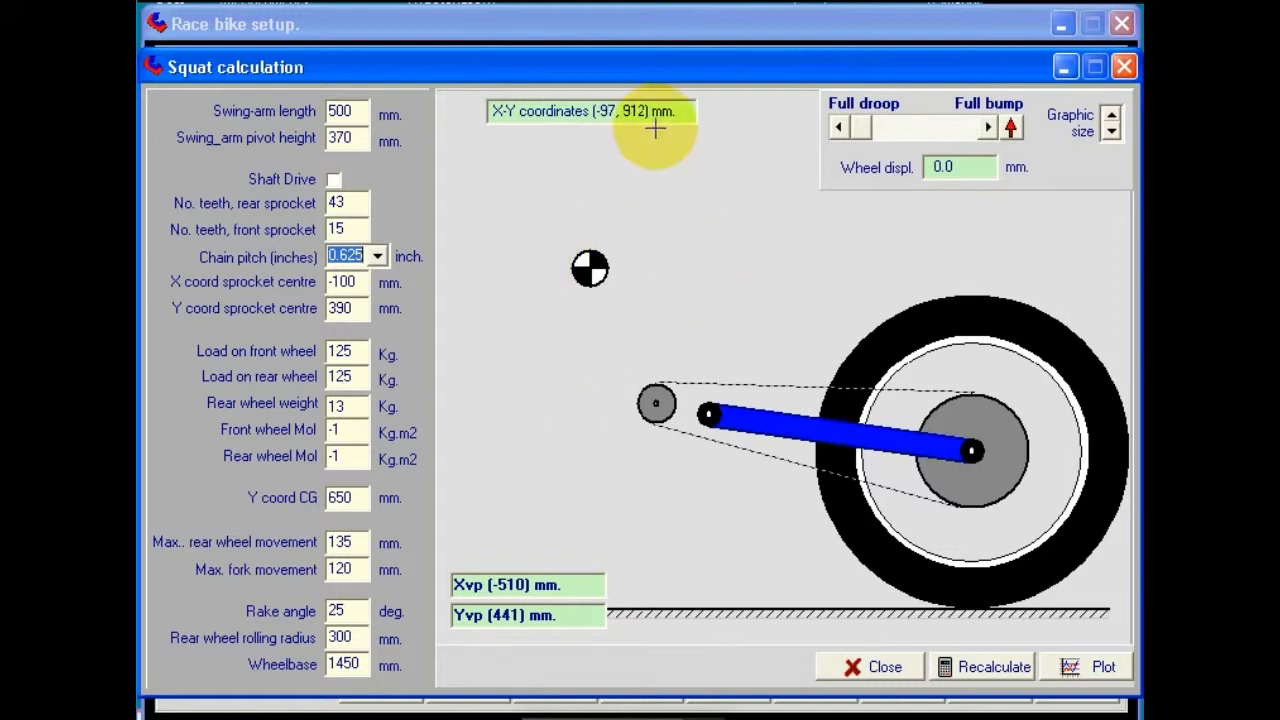
mouse_move(678, 118)
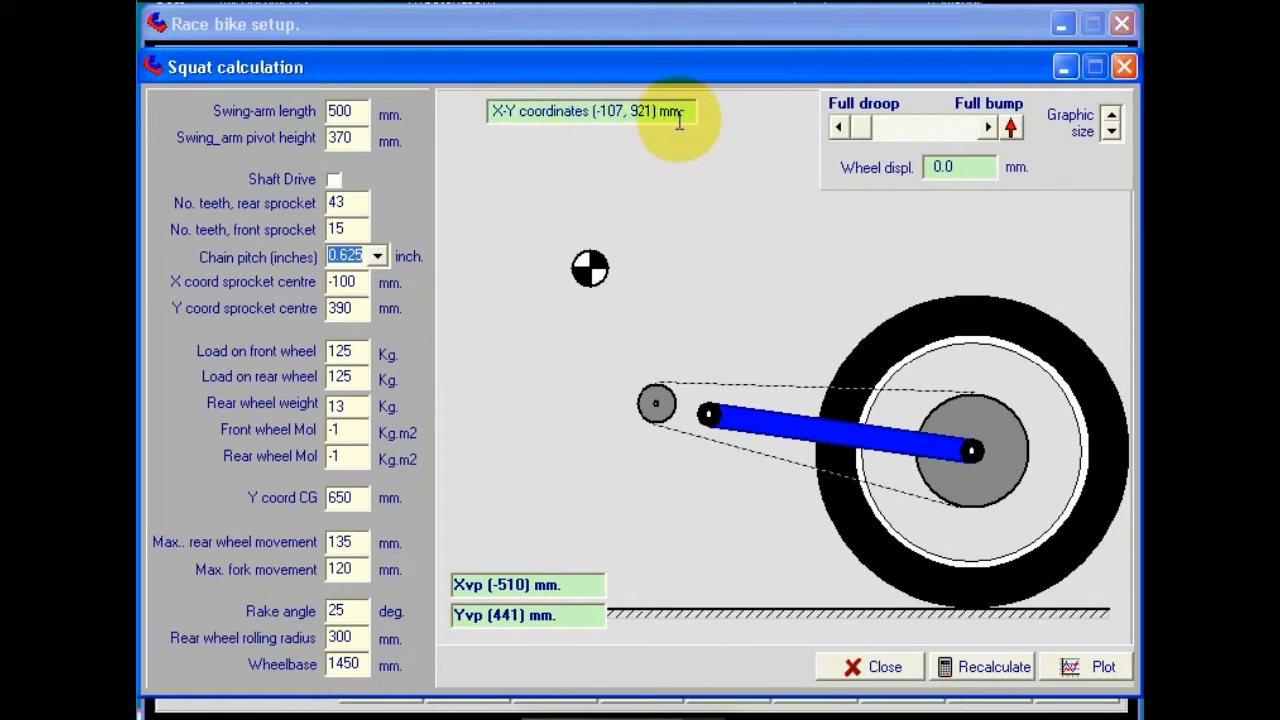
mouse_move(748, 298)
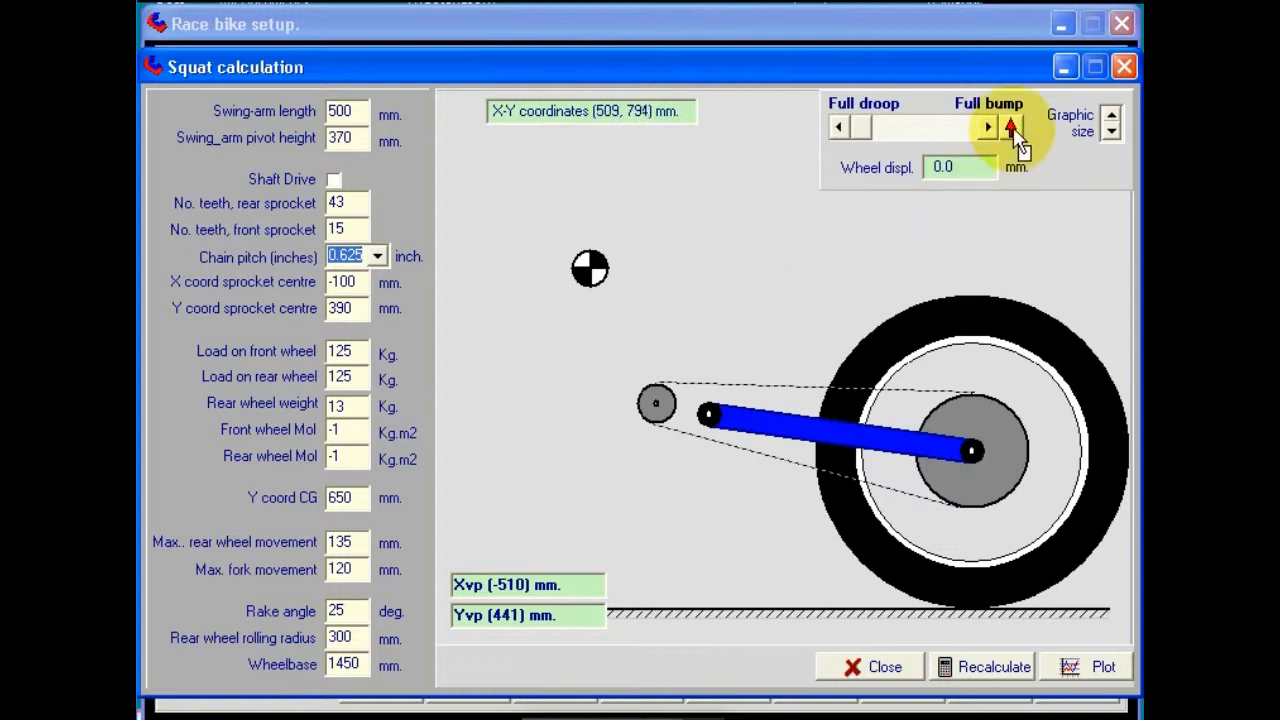
- Move the rear wheel to full bump, then back to zero displacement (Xvp -505, Yvp 441)
left_click(986, 126)
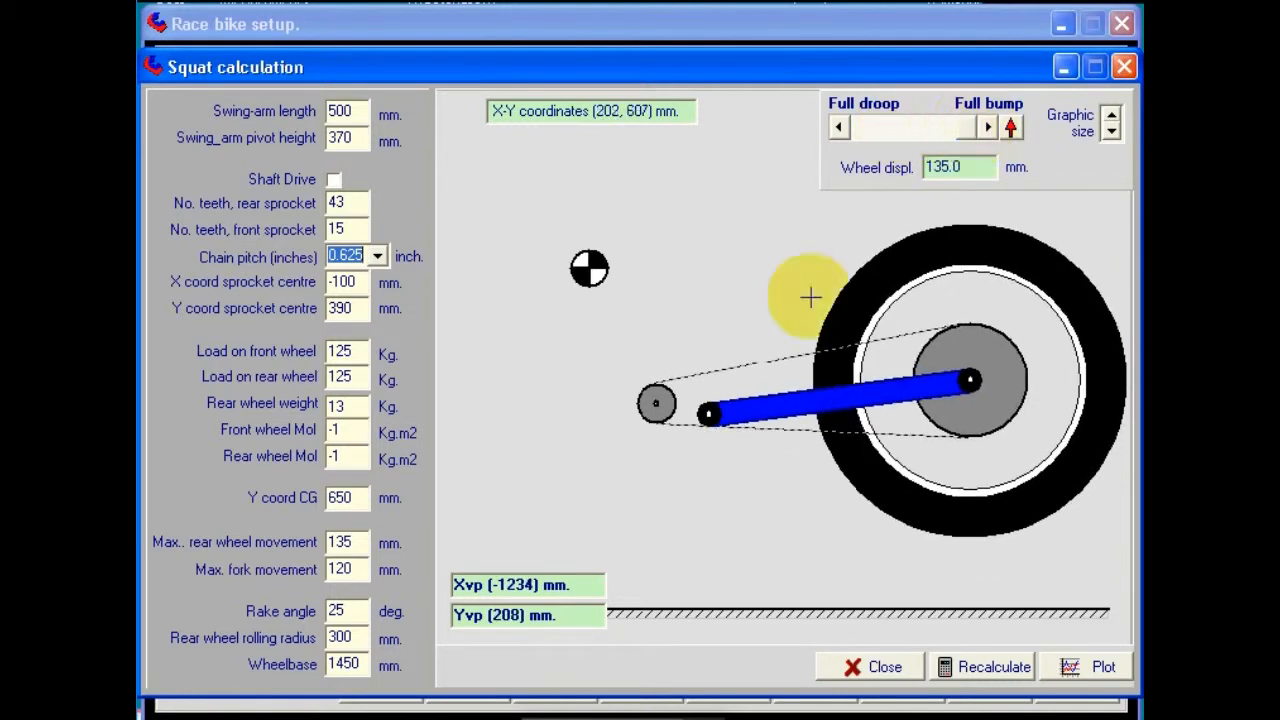
mouse_move(673, 410)
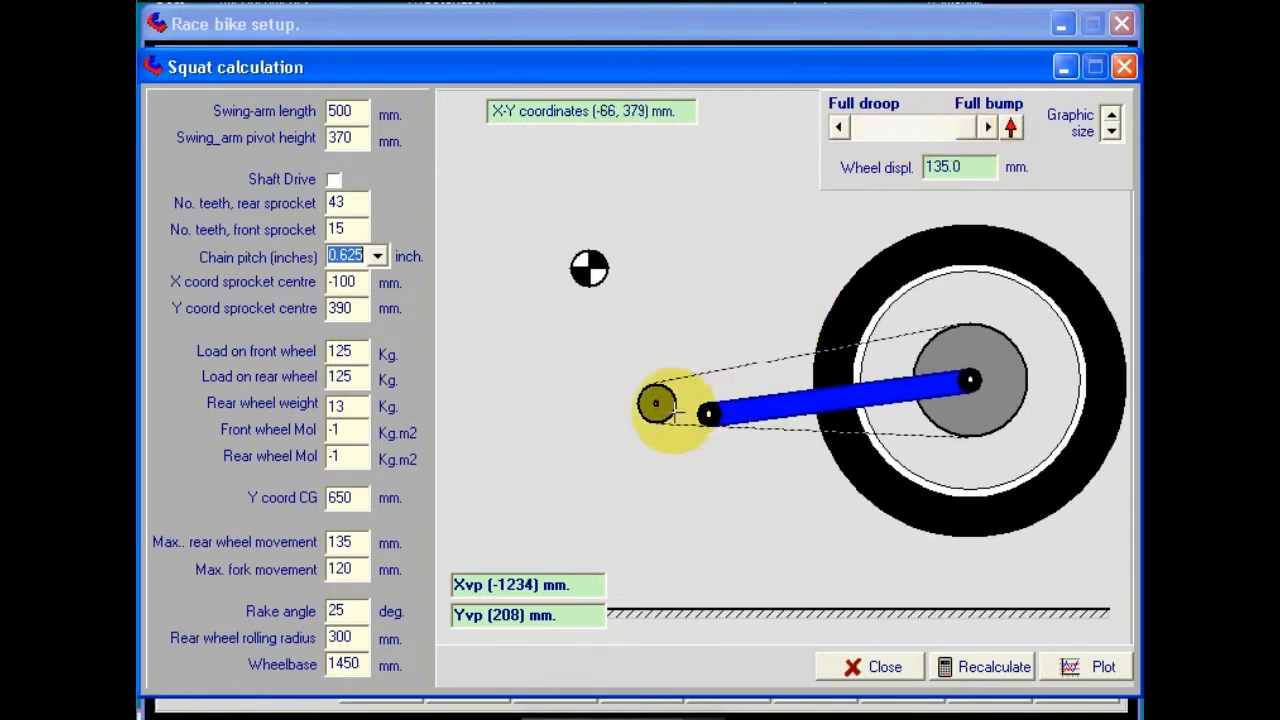
left_click_drag(675, 410, 717, 446)
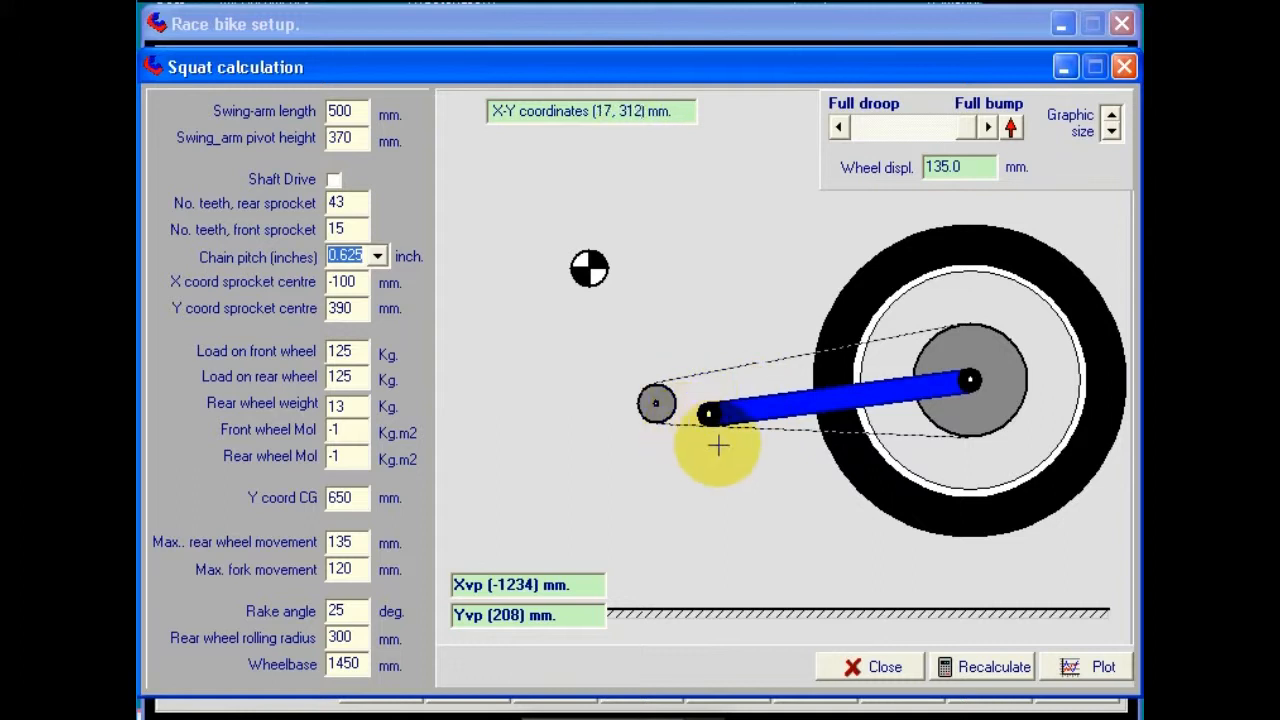
mouse_move(1080, 78)
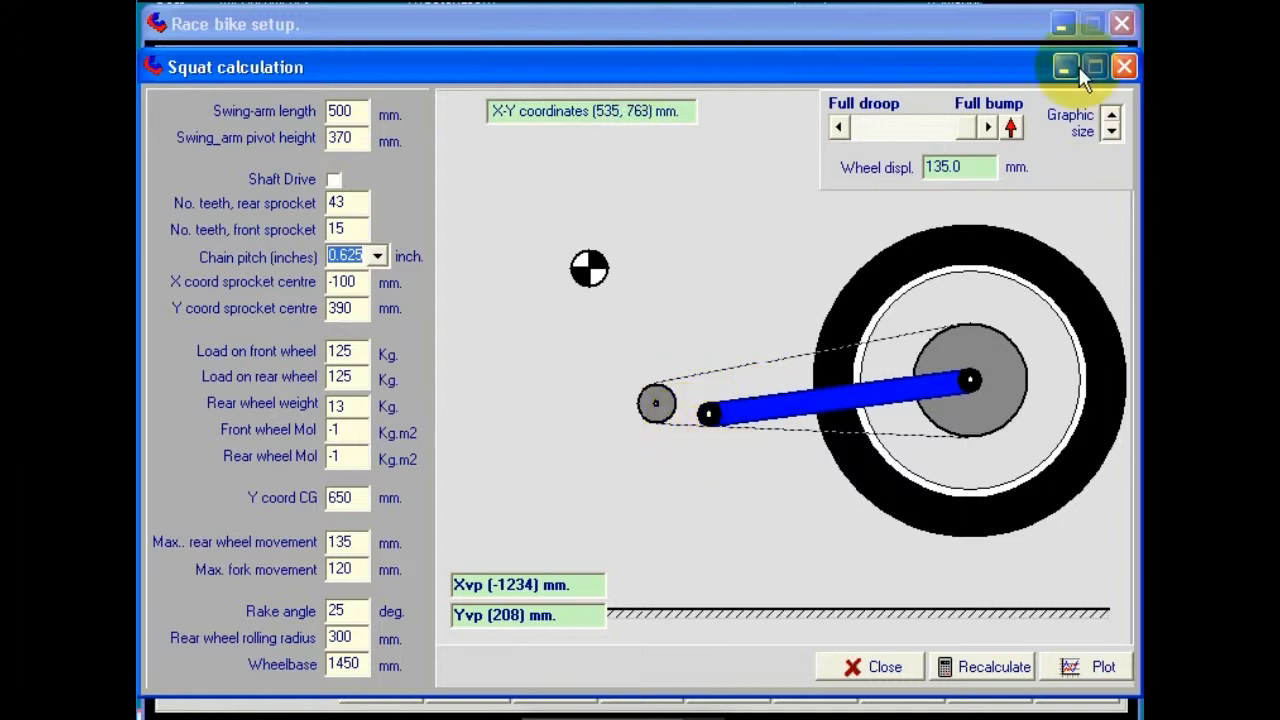
left_click(838, 127)
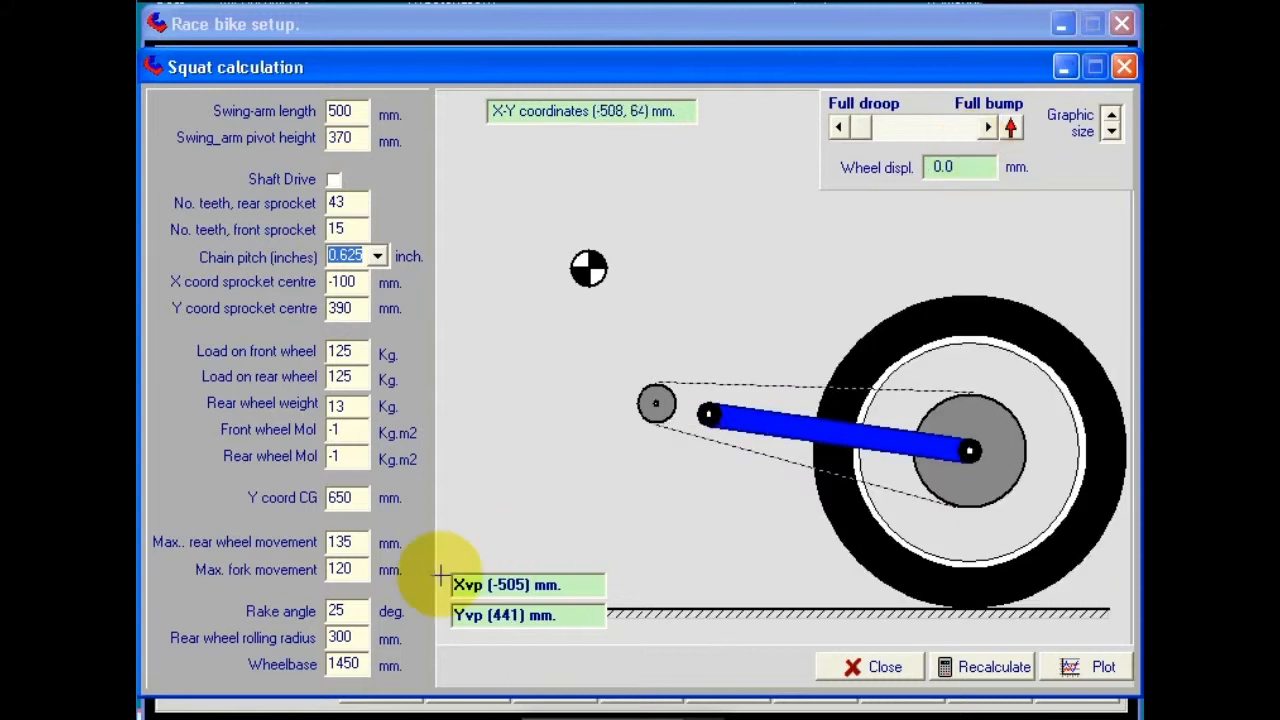
mouse_move(1010, 605)
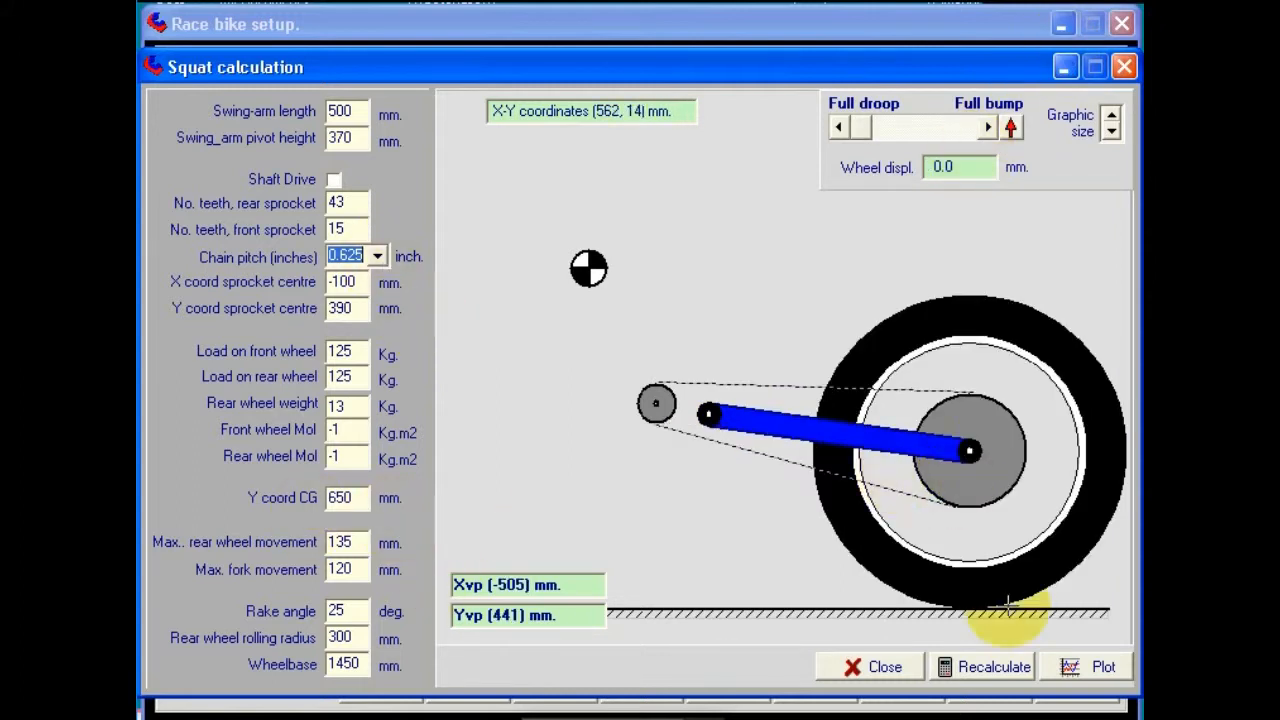
mouse_move(1078, 670)
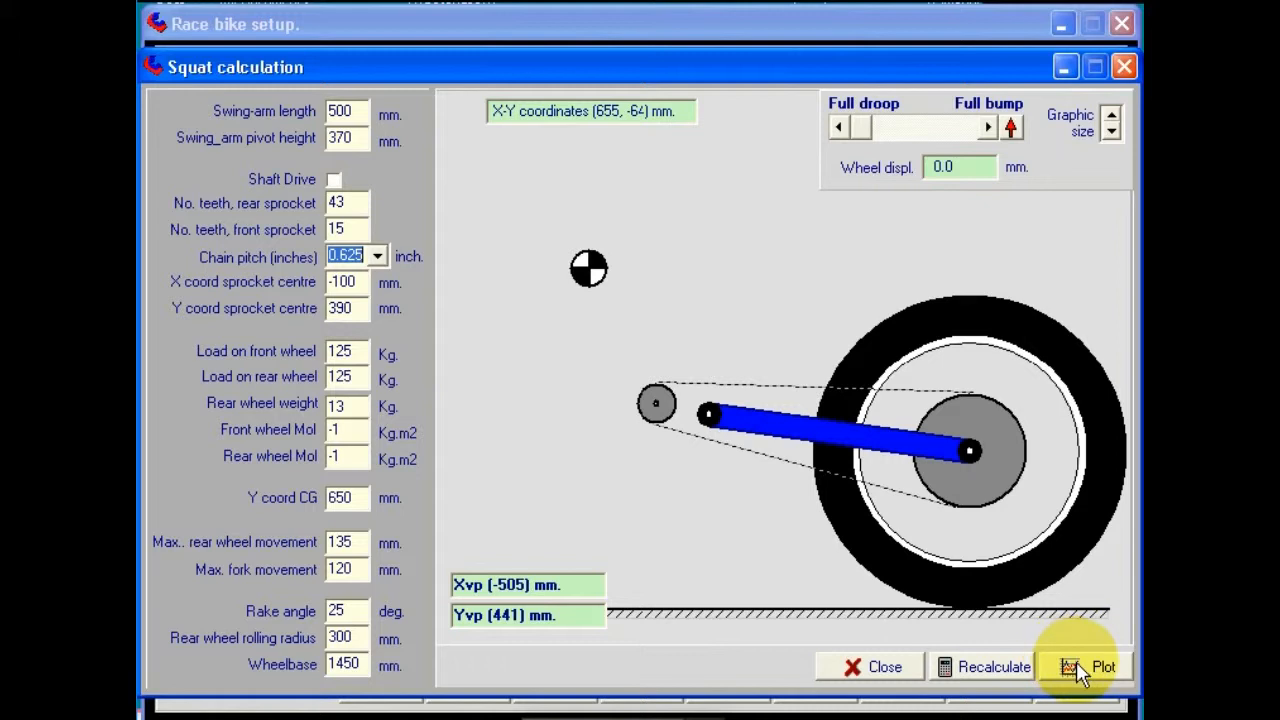
- Plot the Squat characteristics graph of anti-squat percentage versus wheel displacement
left_click(1103, 666)
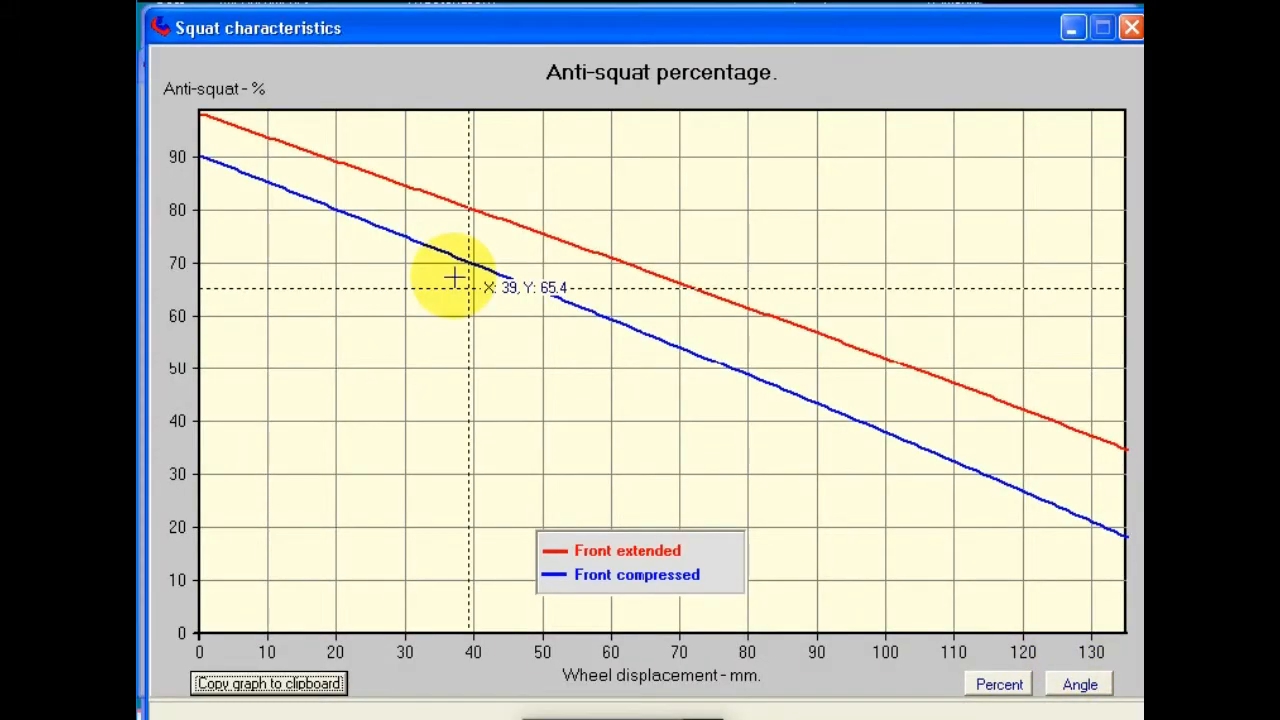
mouse_move(585, 325)
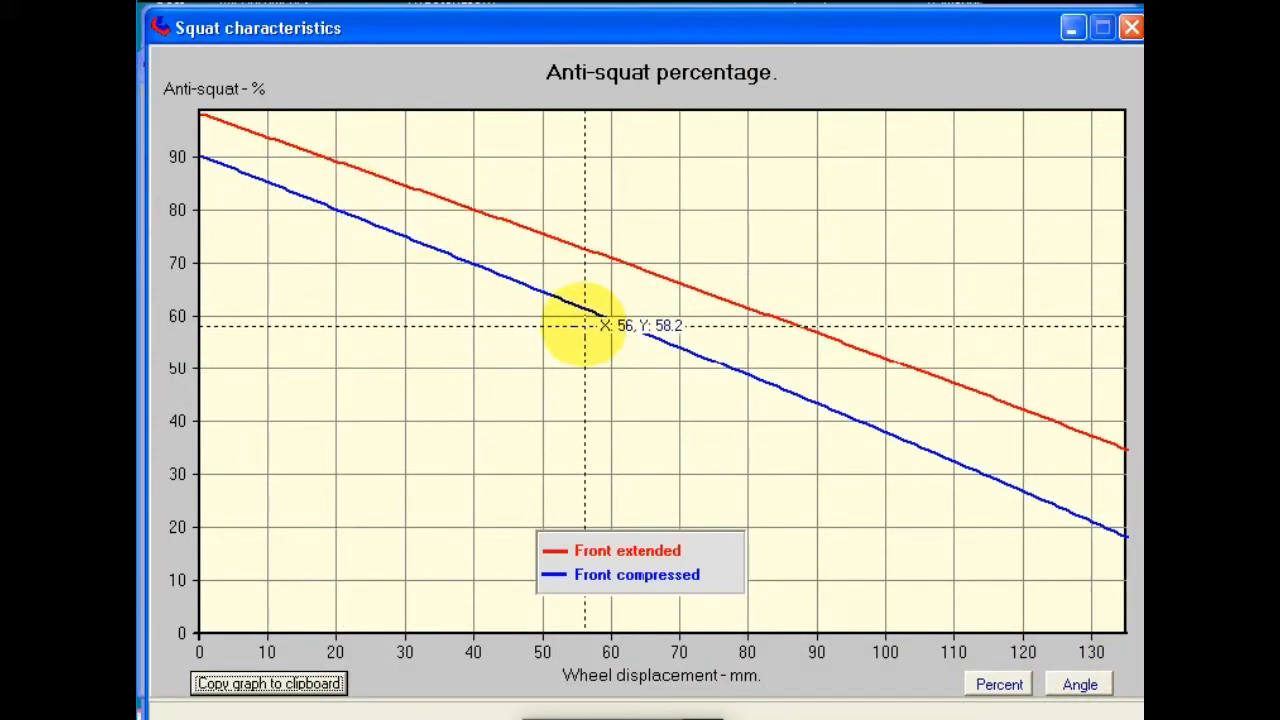
mouse_move(655, 527)
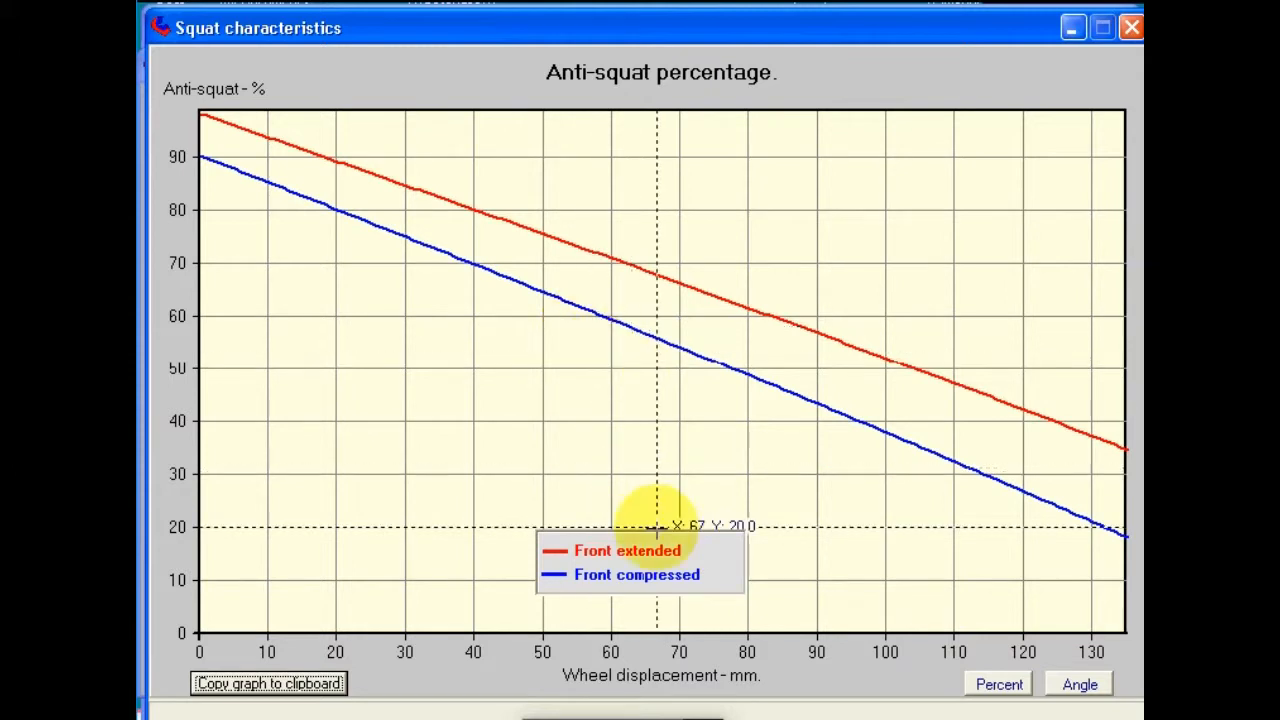
mouse_move(510, 560)
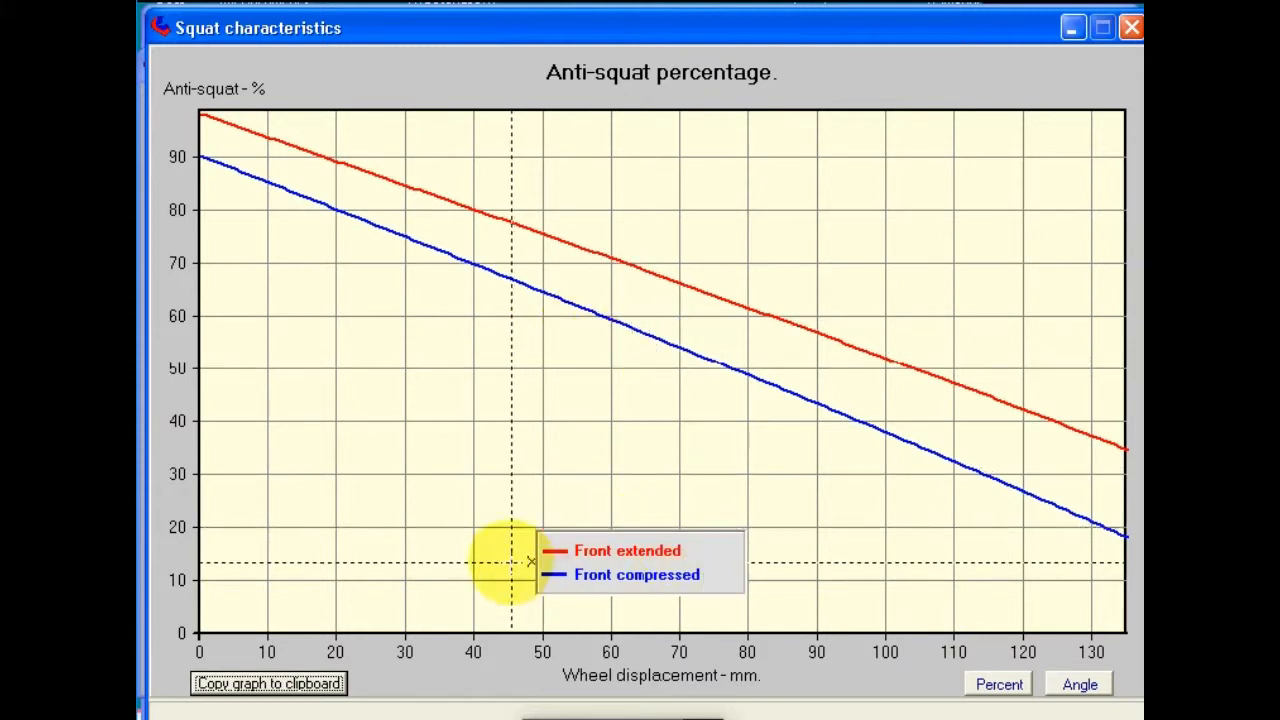
mouse_move(520, 521)
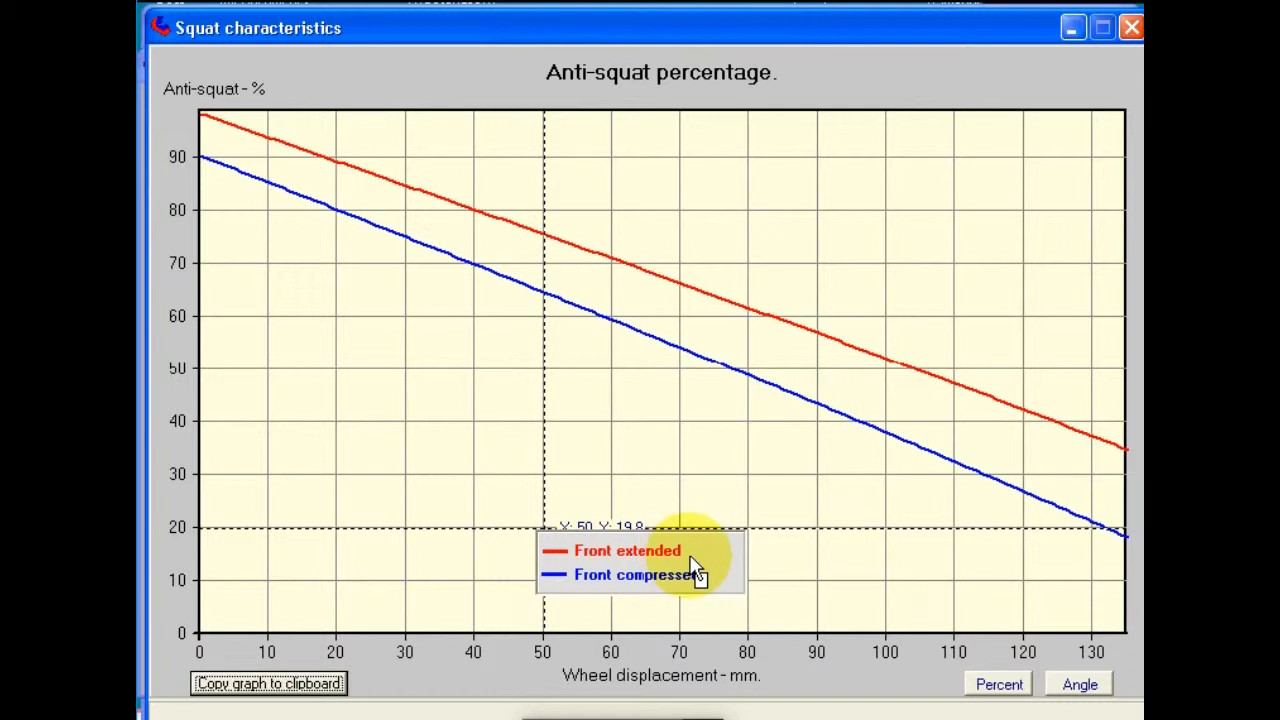
mouse_move(450, 232)
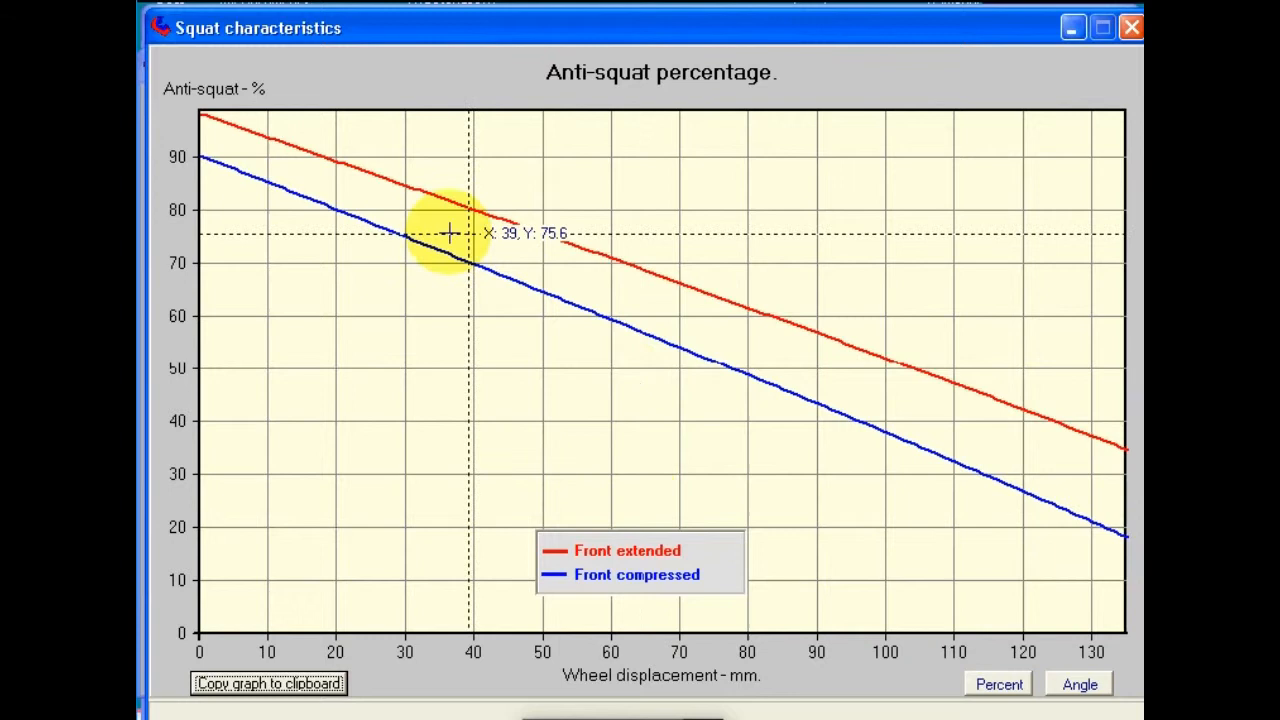
mouse_move(268, 164)
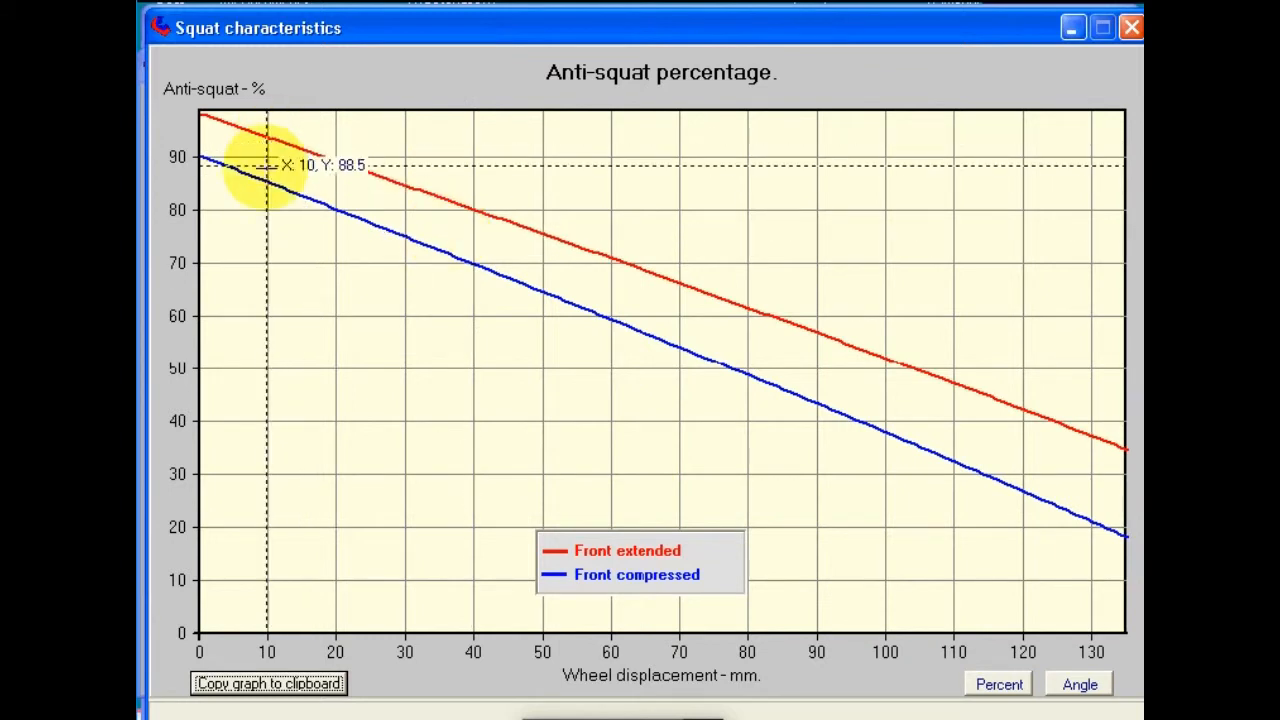
mouse_move(267, 182)
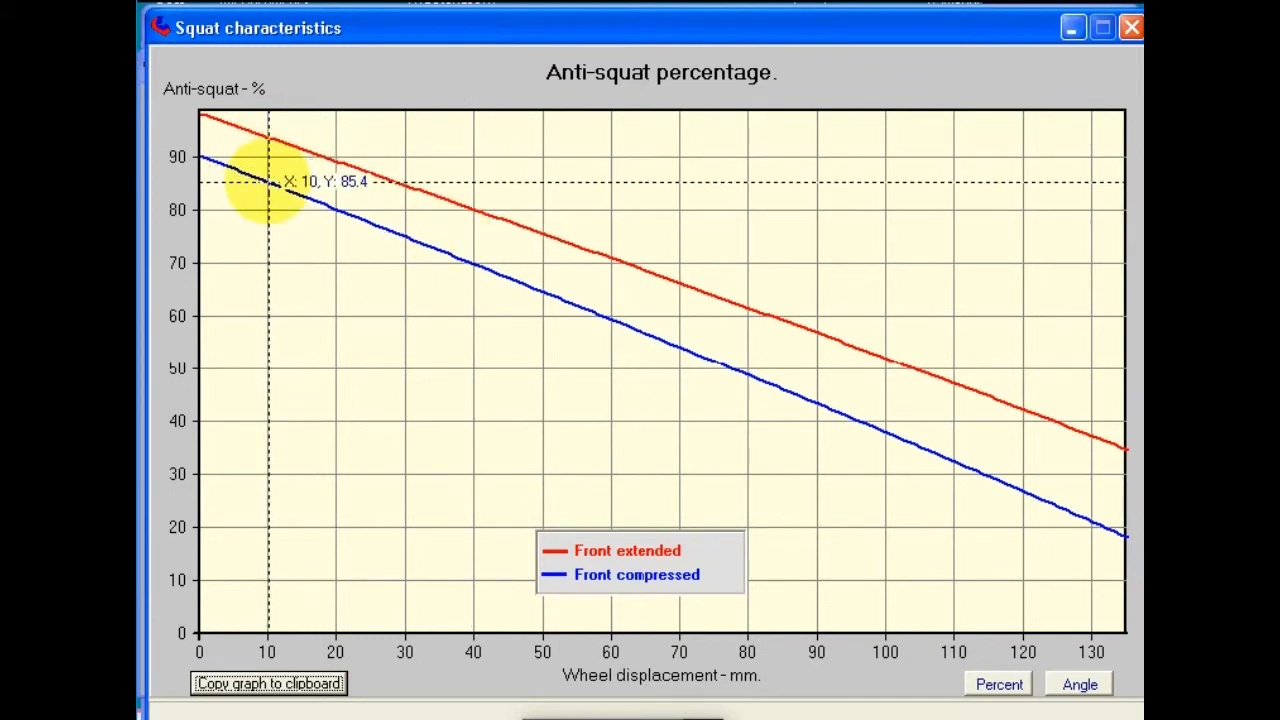
mouse_move(283, 155)
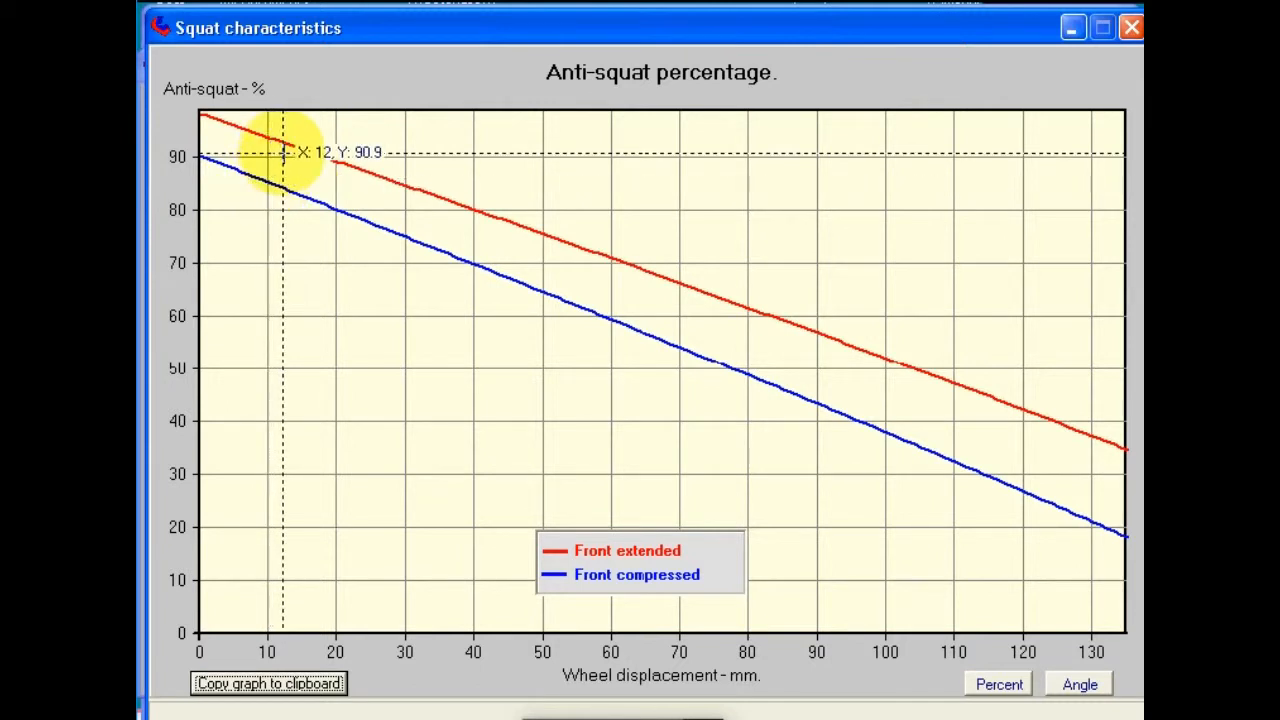
mouse_move(660, 298)
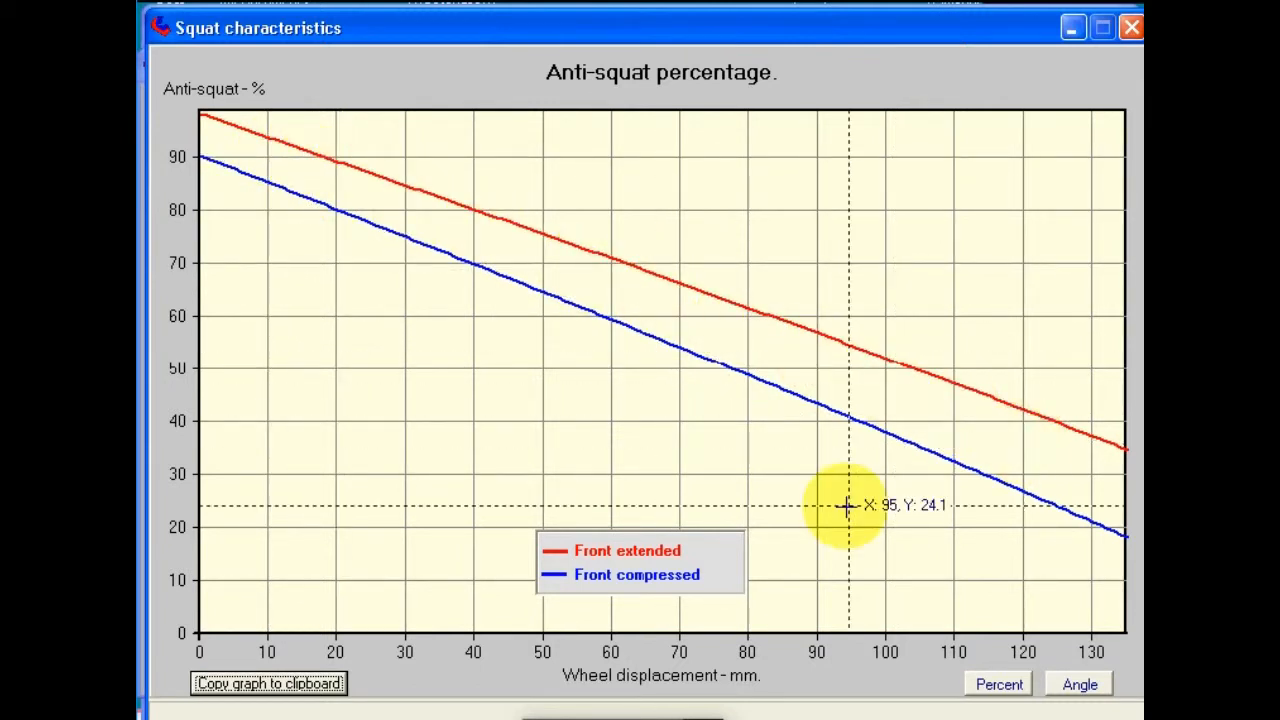
mouse_move(818, 690)
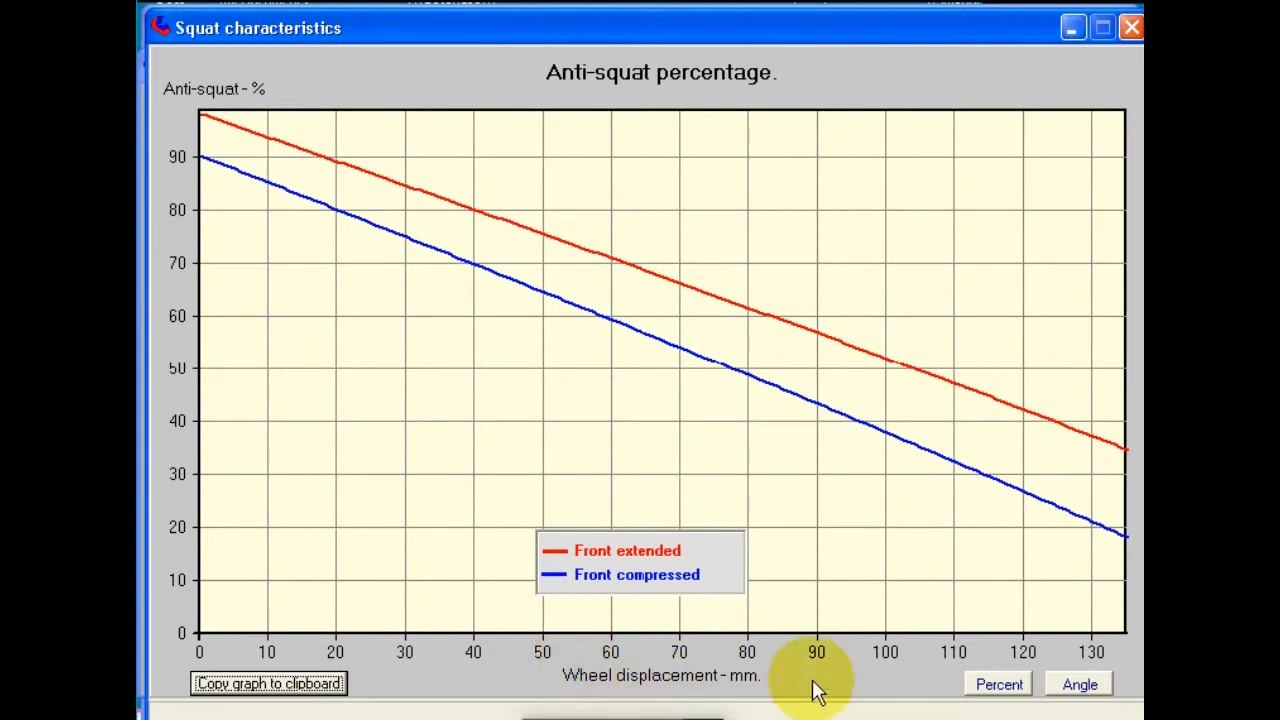
mouse_move(835, 687)
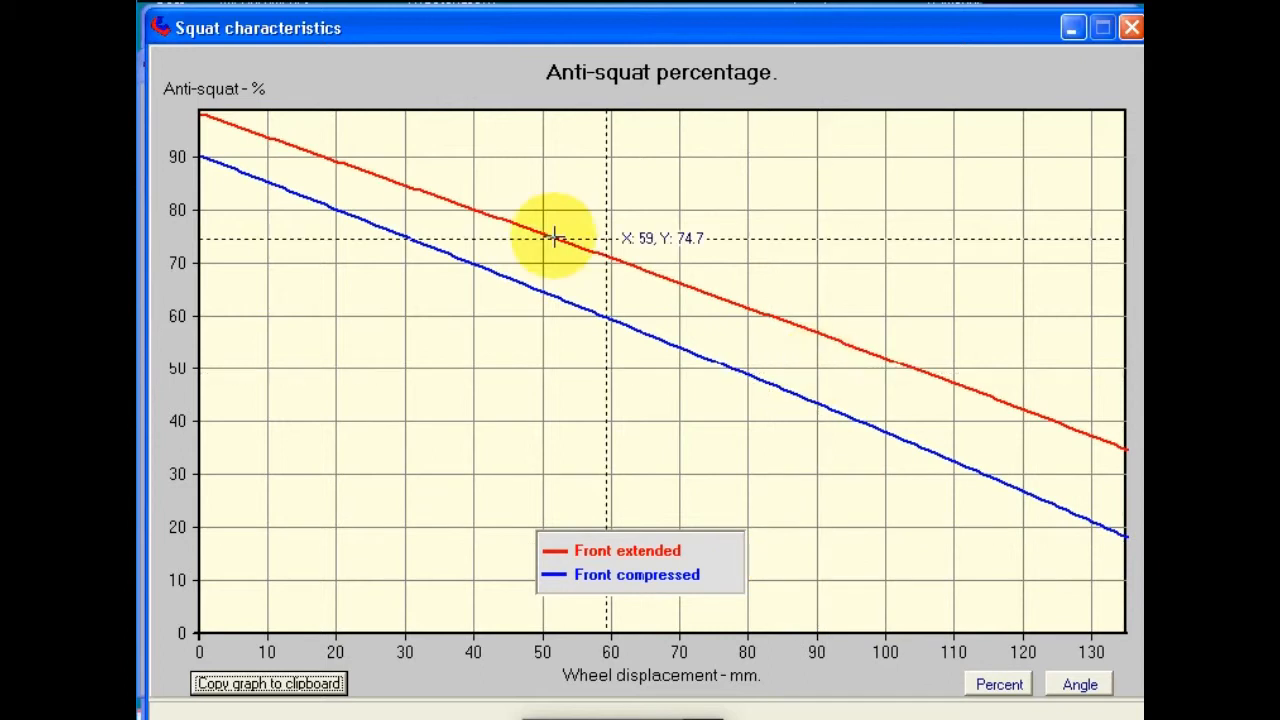
mouse_move(205, 218)
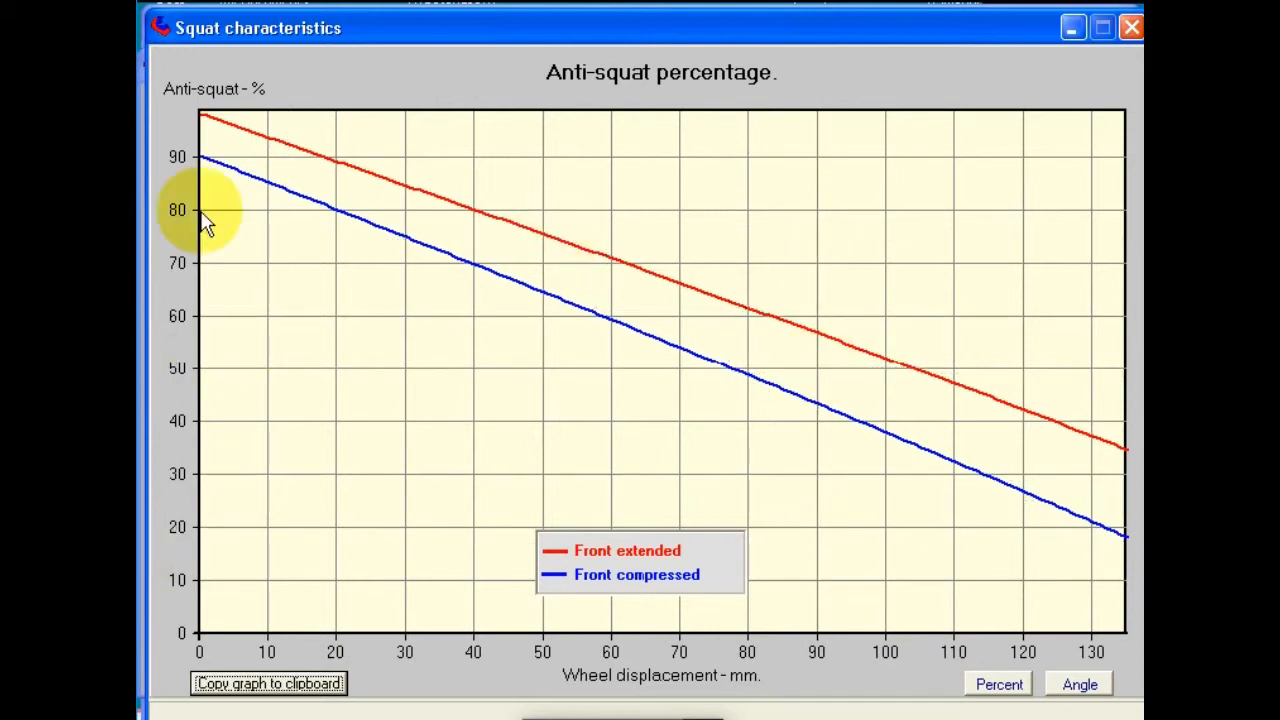
mouse_move(493, 318)
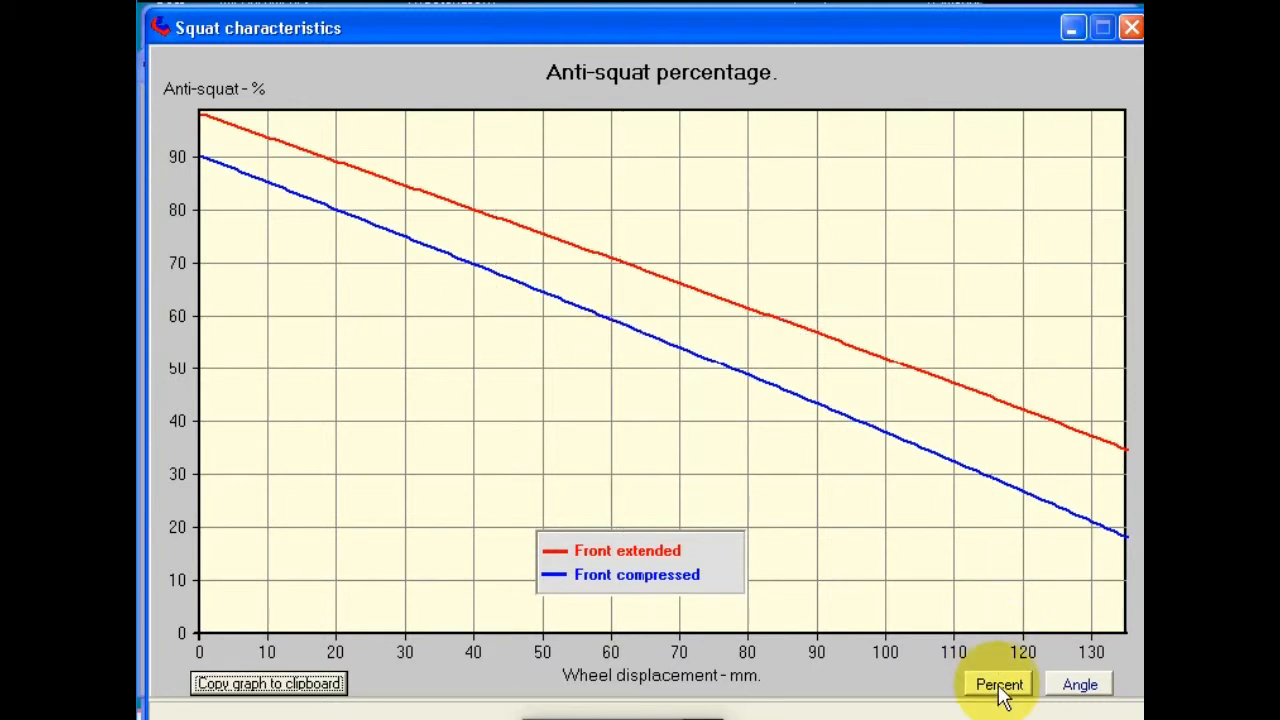
mouse_move(1020, 690)
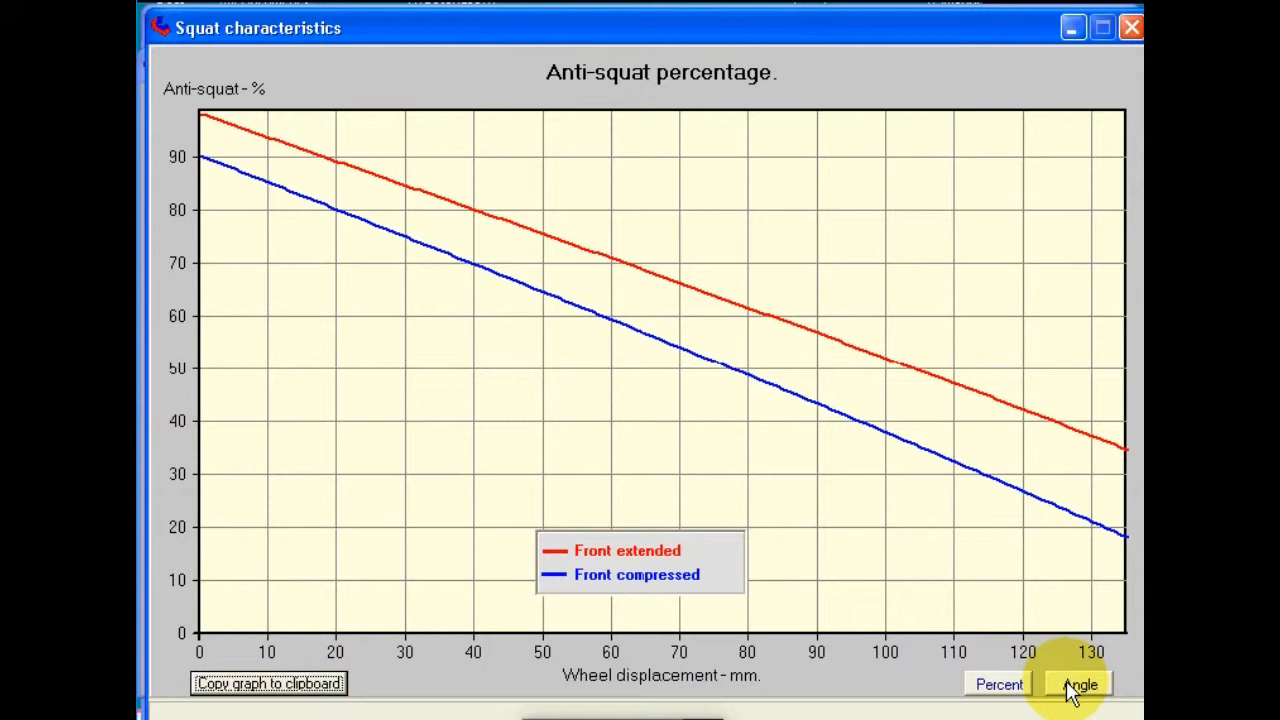
left_click(1078, 684)
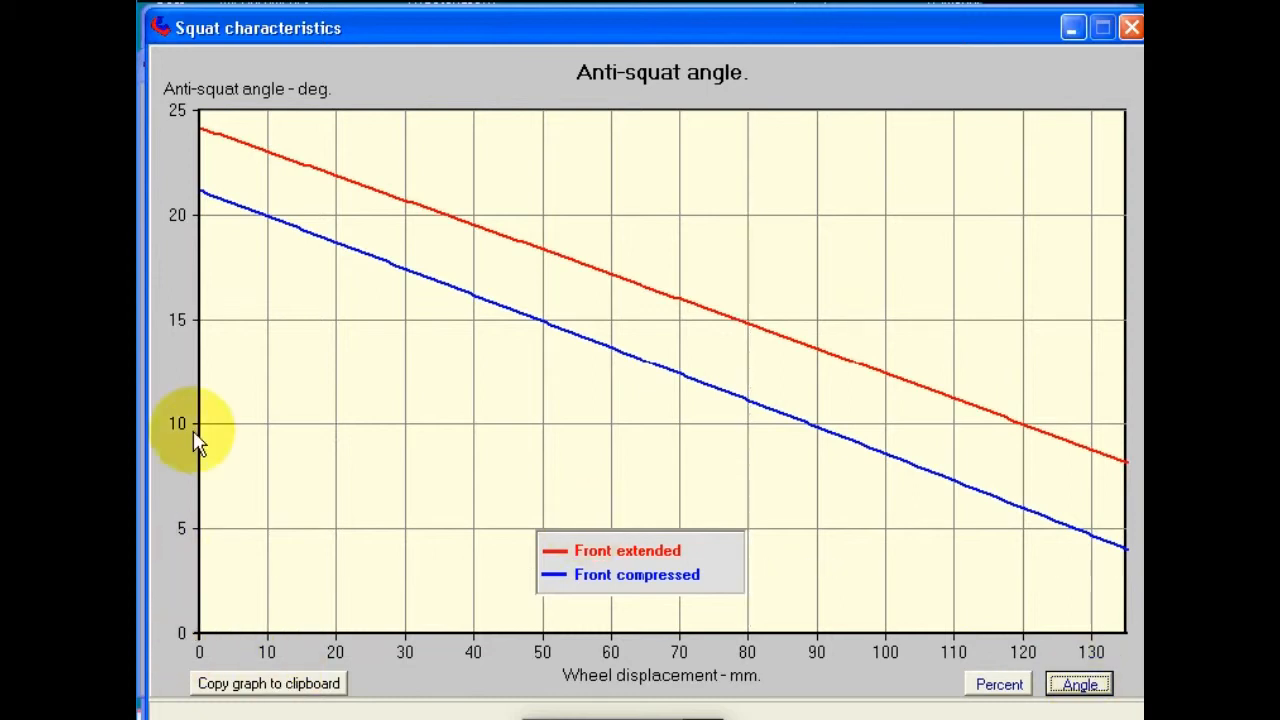
mouse_move(235, 110)
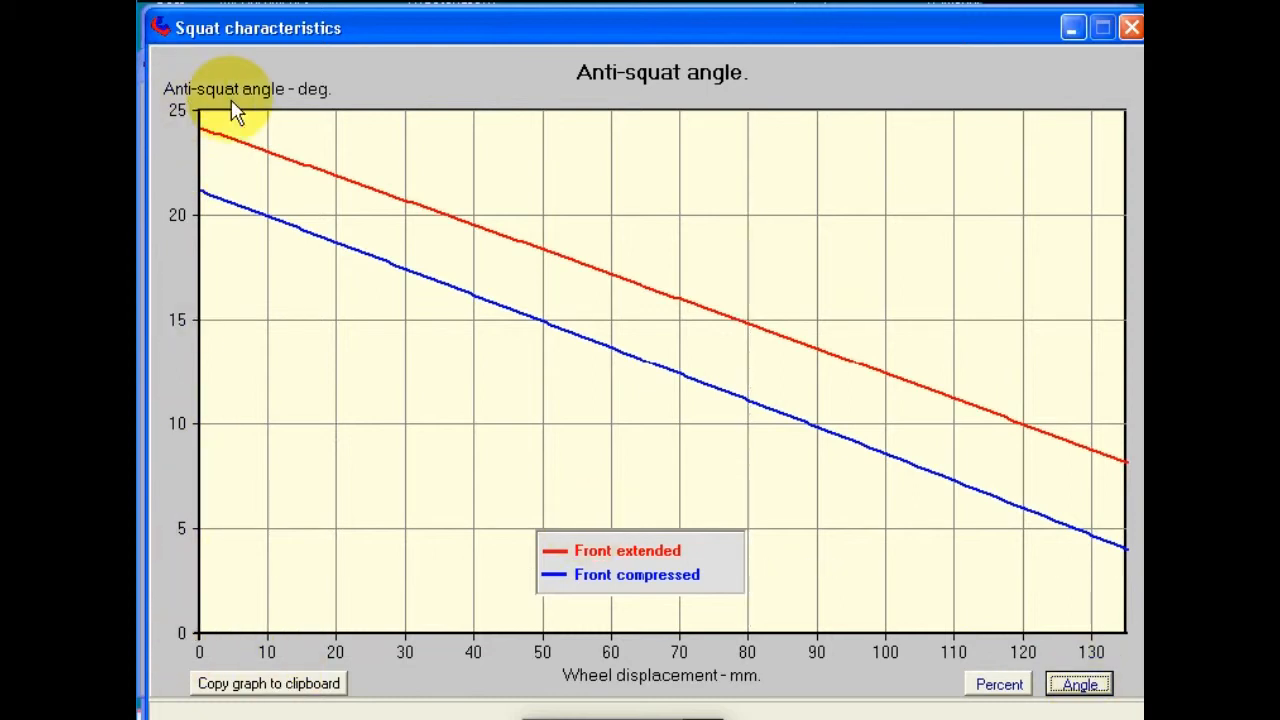
mouse_move(328, 112)
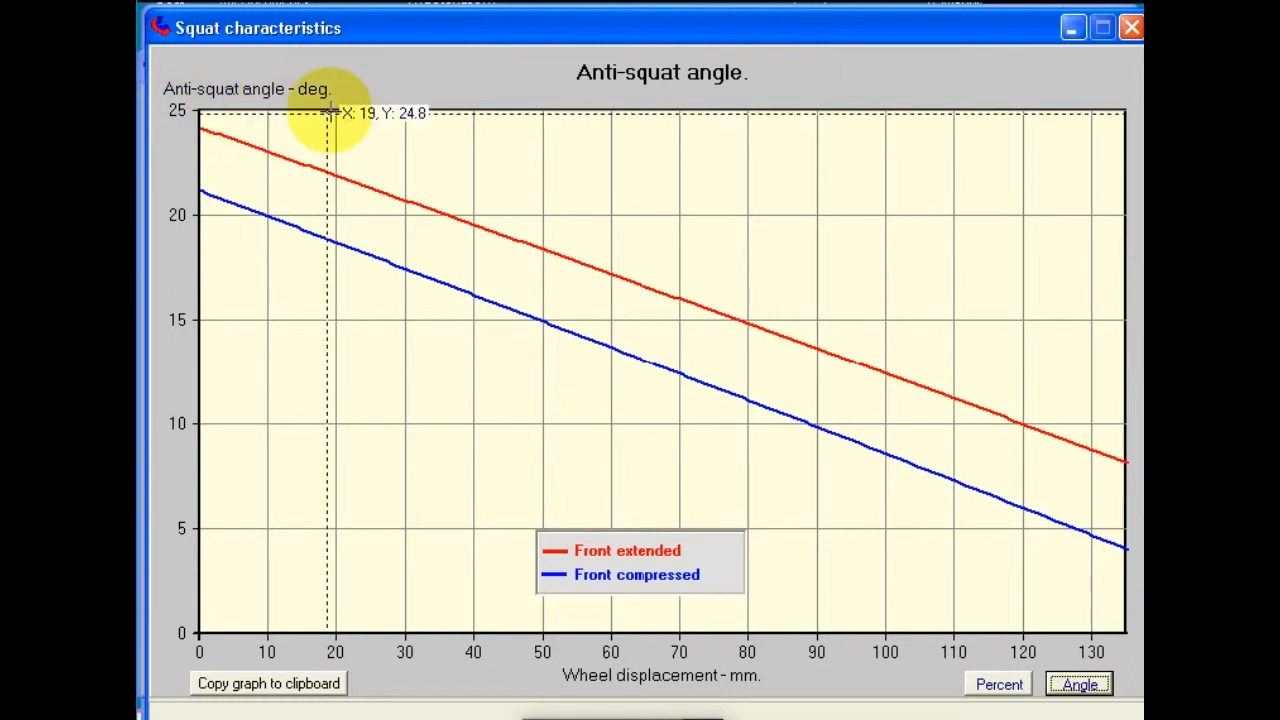
mouse_move(175, 90)
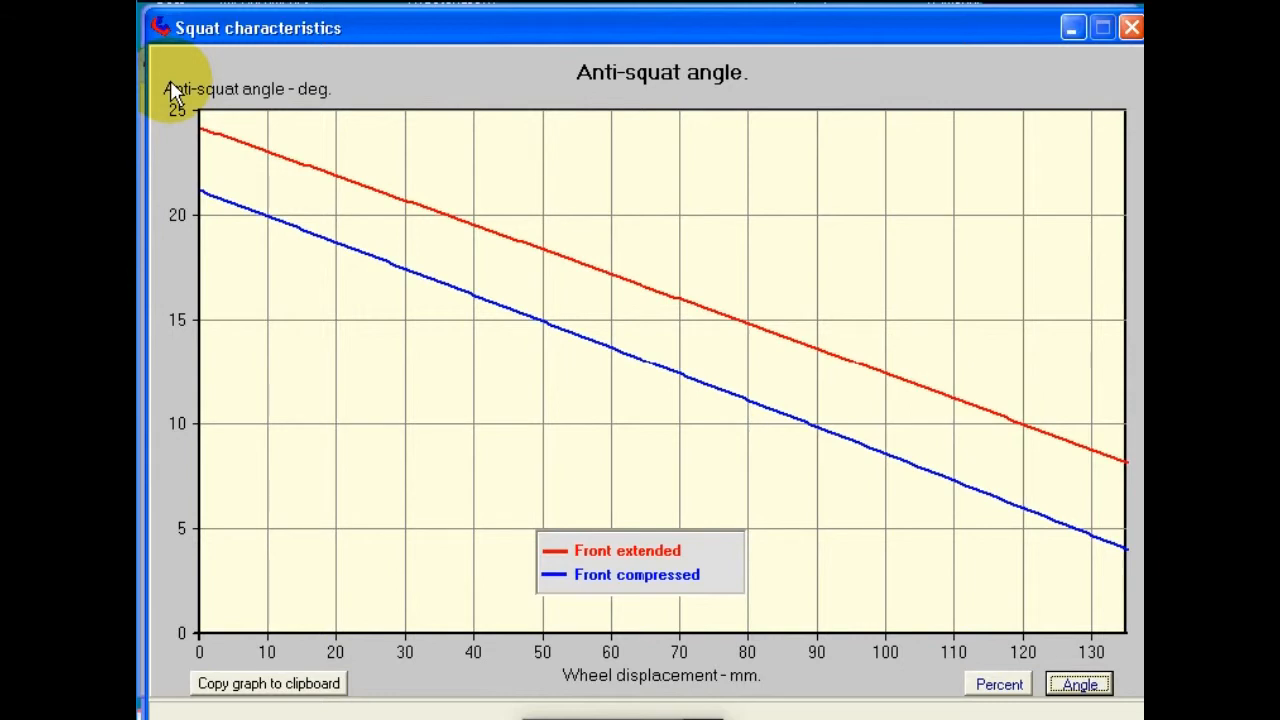
mouse_move(705, 476)
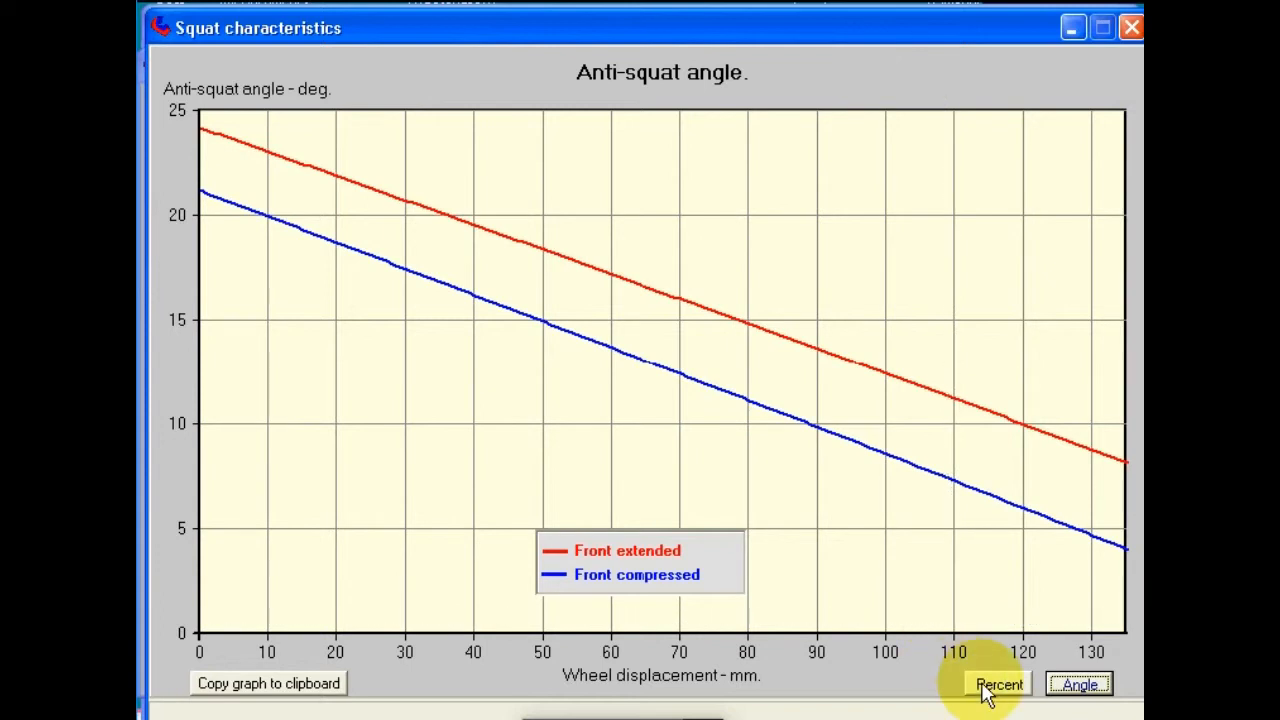
left_click(998, 684)
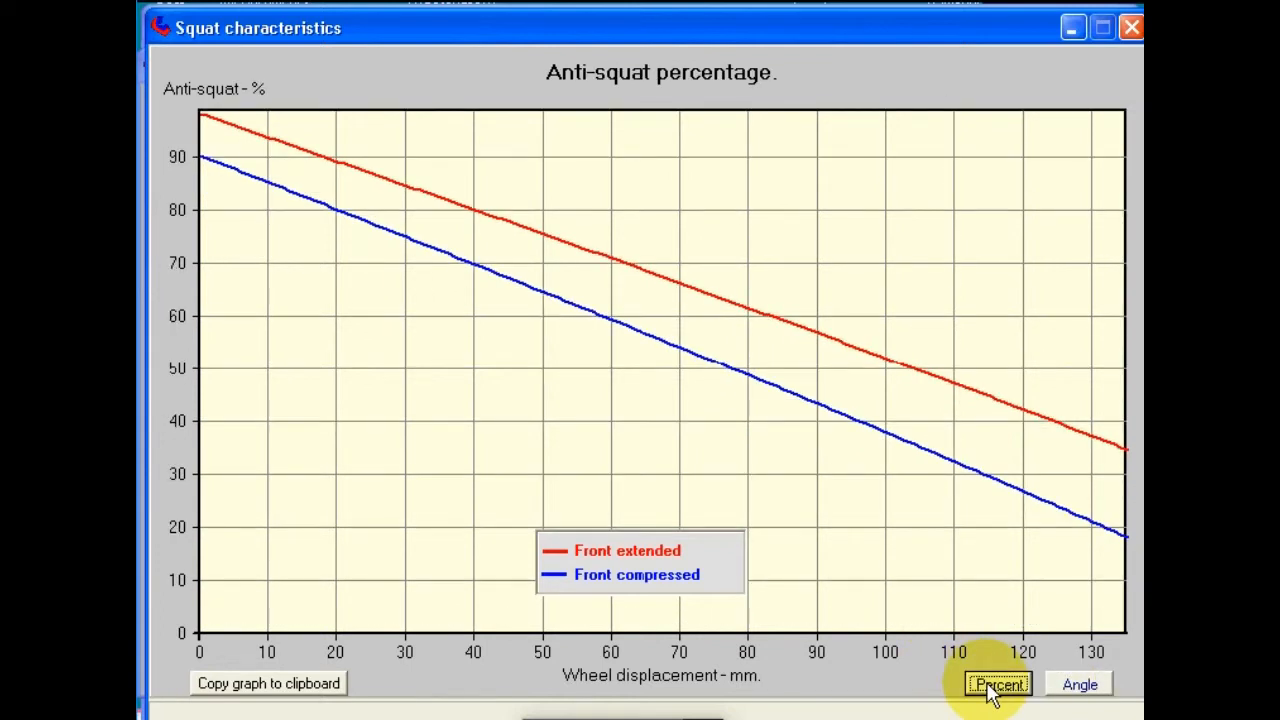